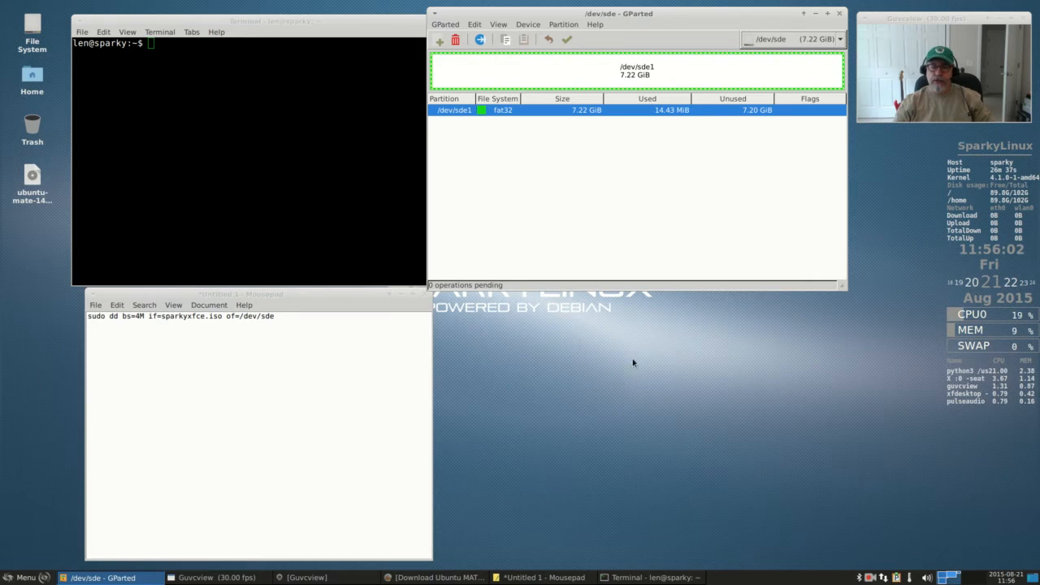
pyautogui.moveTo(550, 351)
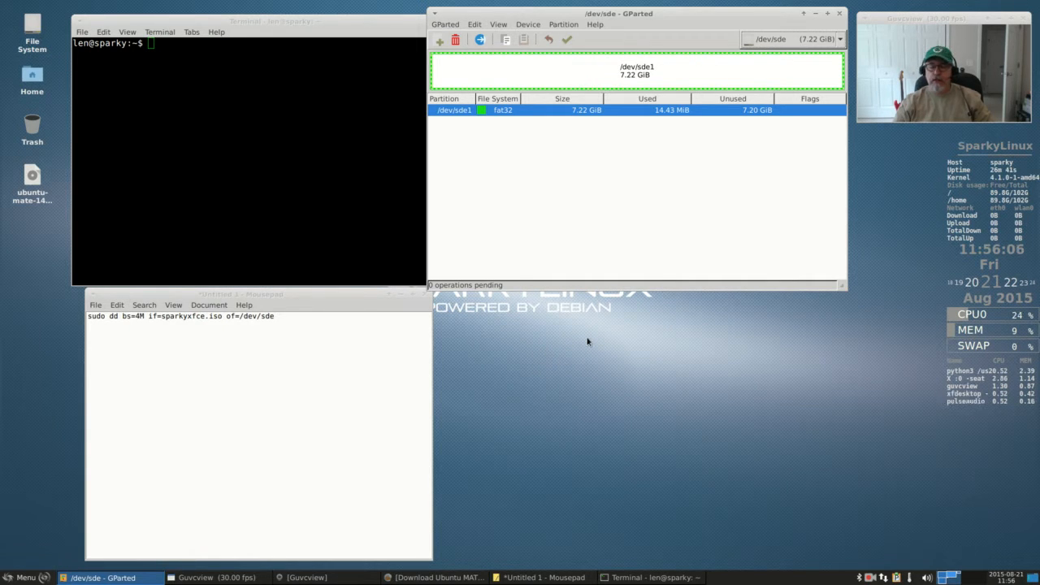
pyautogui.moveTo(582, 346)
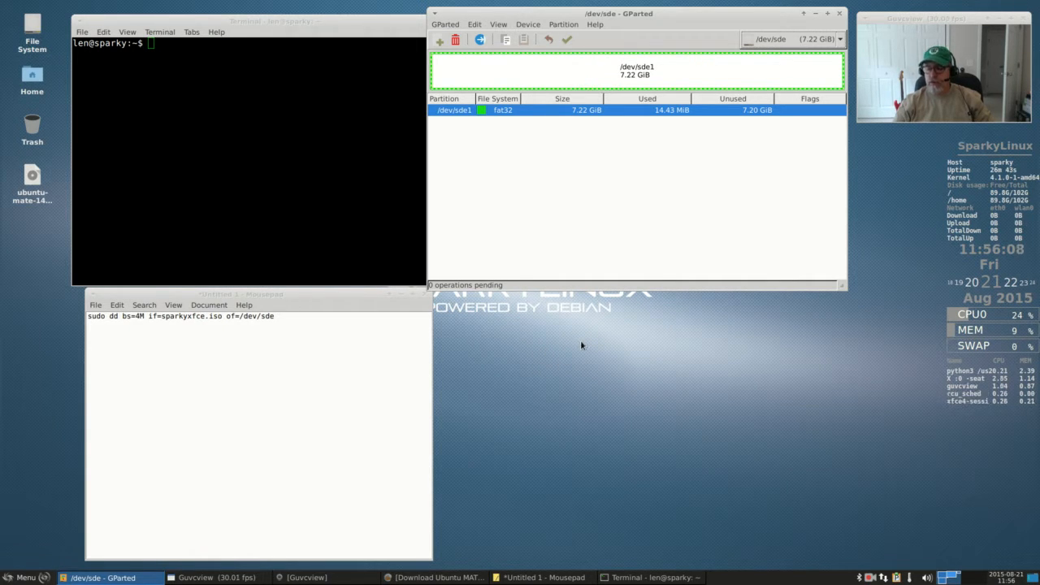
pyautogui.moveTo(559, 344)
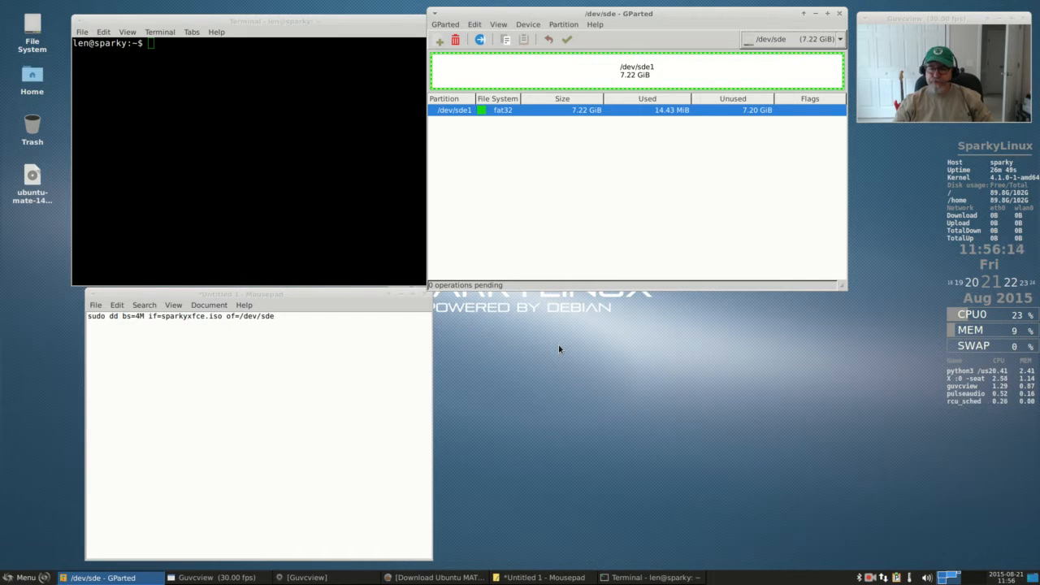
pyautogui.moveTo(555, 340)
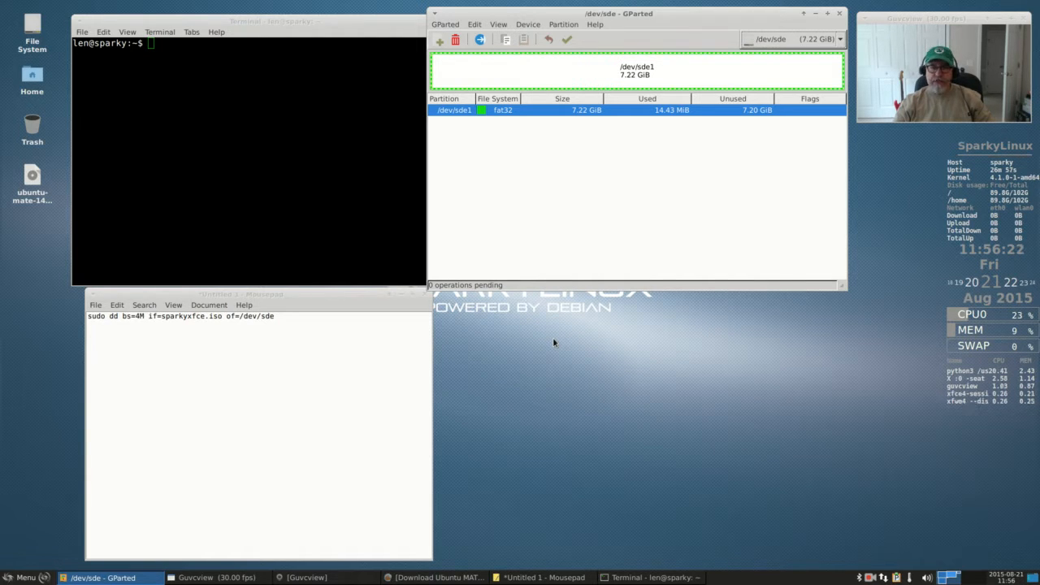
pyautogui.moveTo(541, 329)
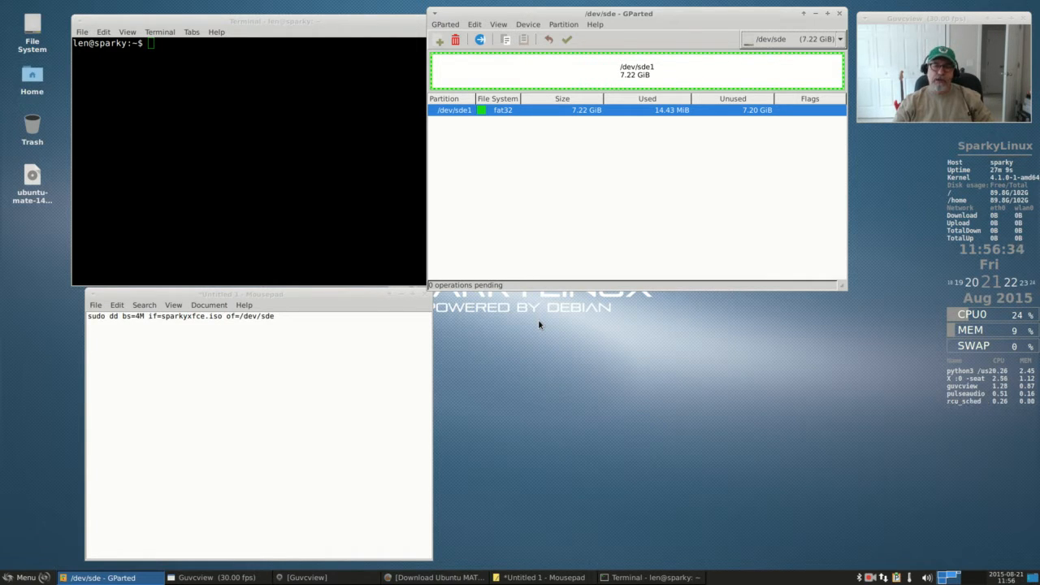
pyautogui.moveTo(544, 317)
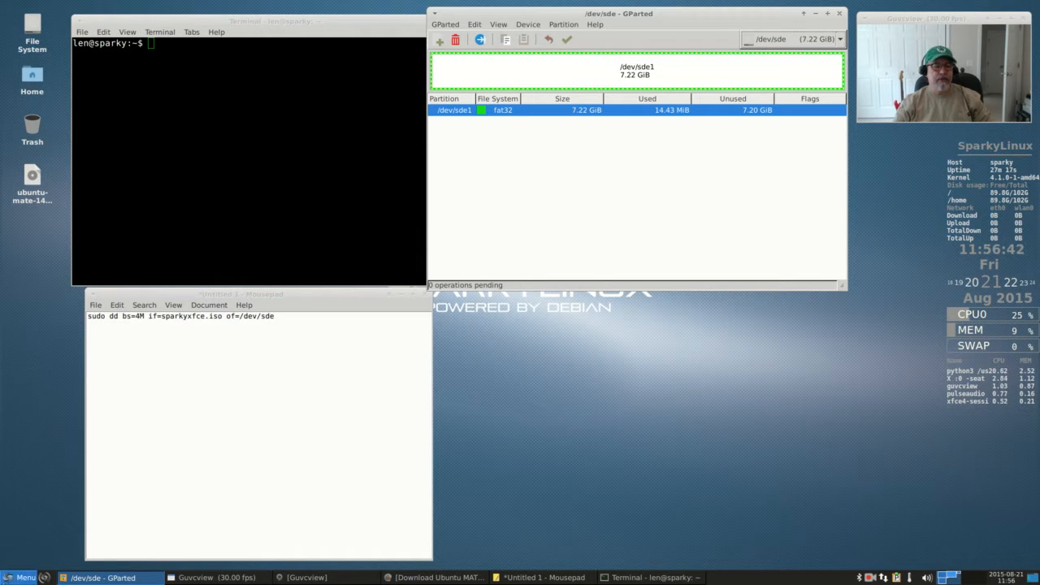
# Browse all applications in the Whisker Menu, then list the recently used ones
pyautogui.click(23, 577)
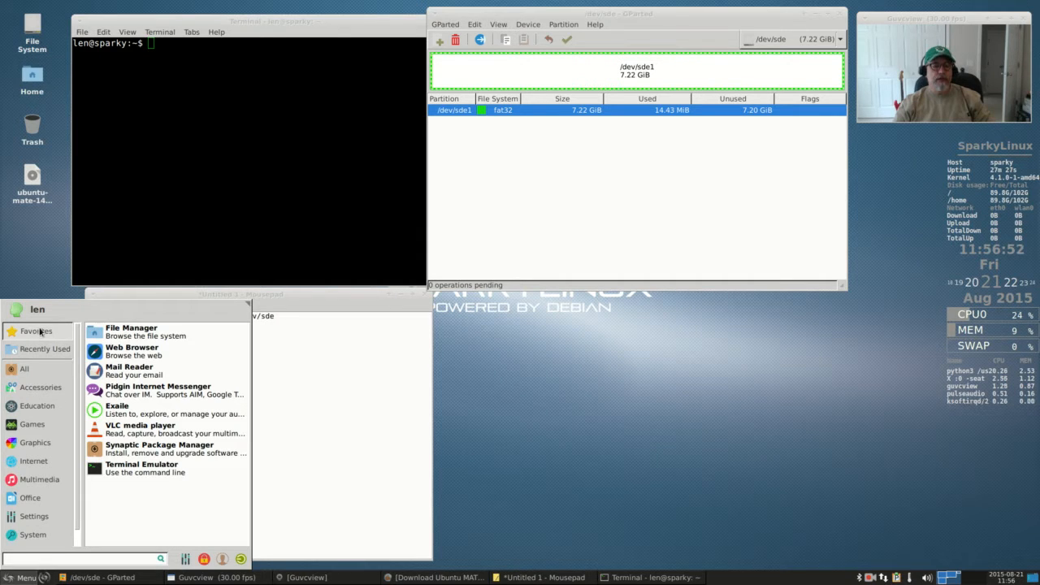
pyautogui.click(24, 368)
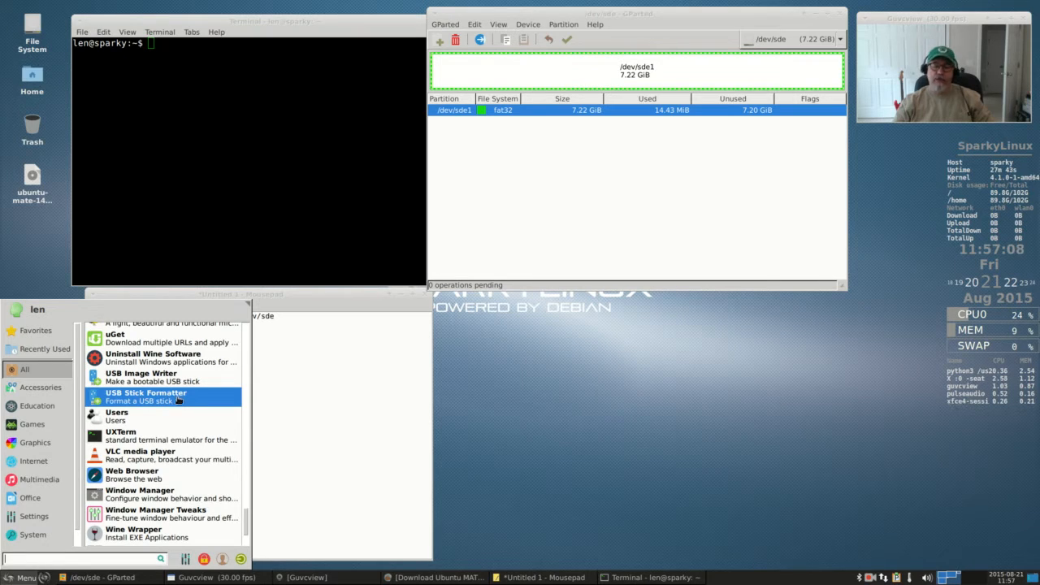
pyautogui.moveTo(137, 378)
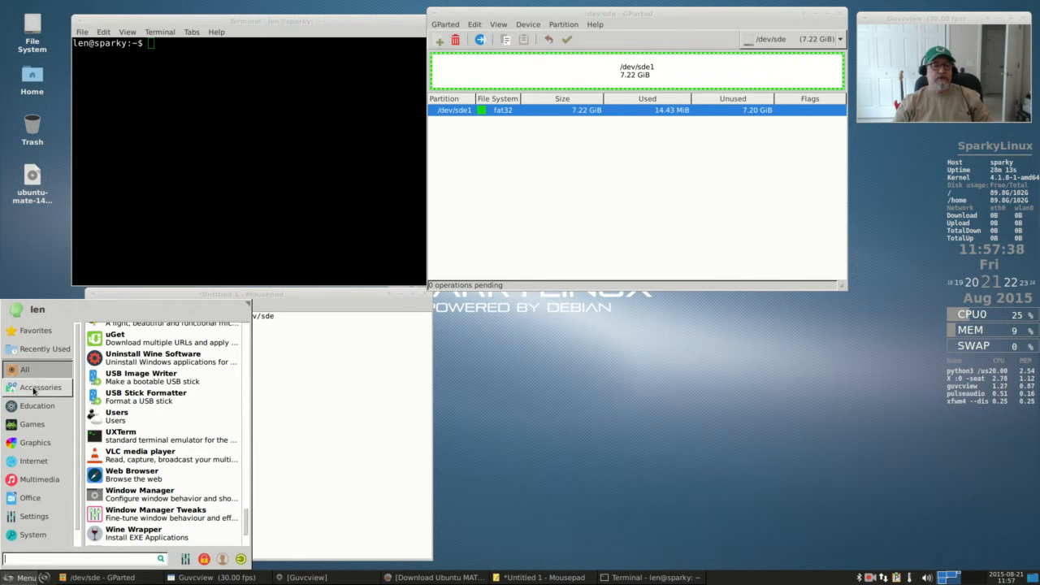
pyautogui.click(45, 349)
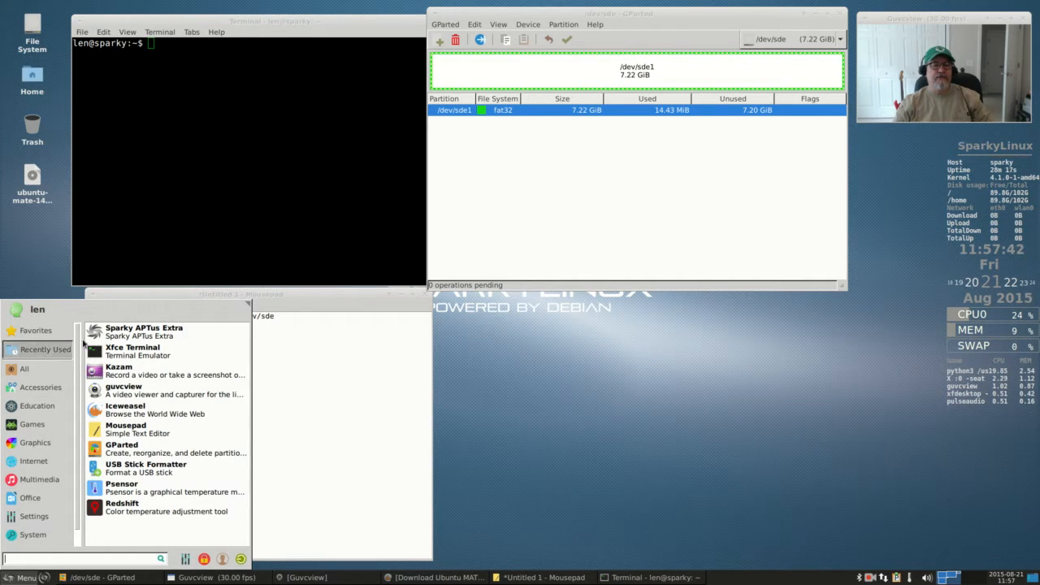
pyautogui.moveTo(160, 333)
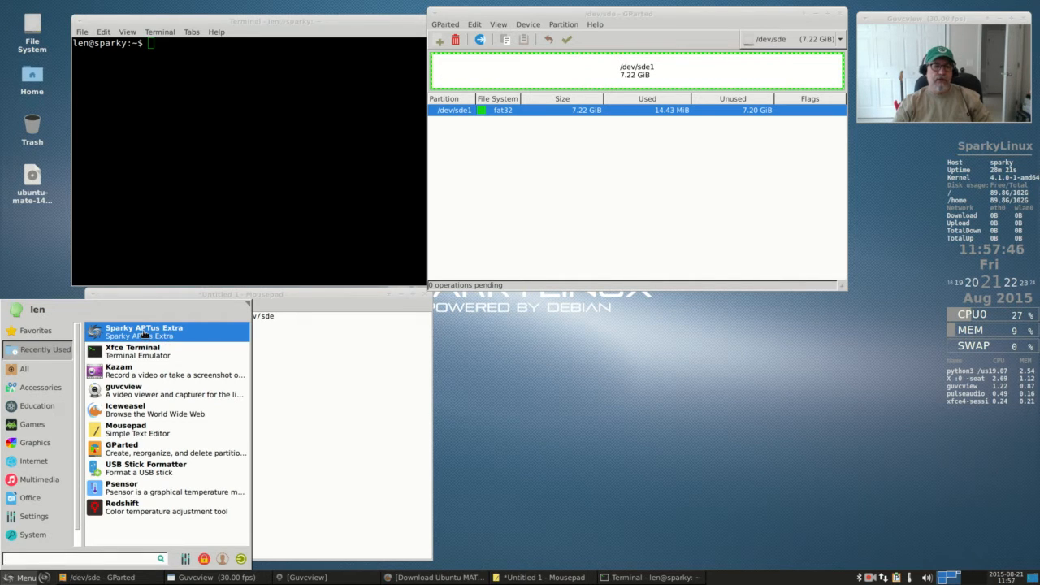
# Launch Sparky APTus Extra and enlarge its window to show more applications
pyautogui.click(143, 328)
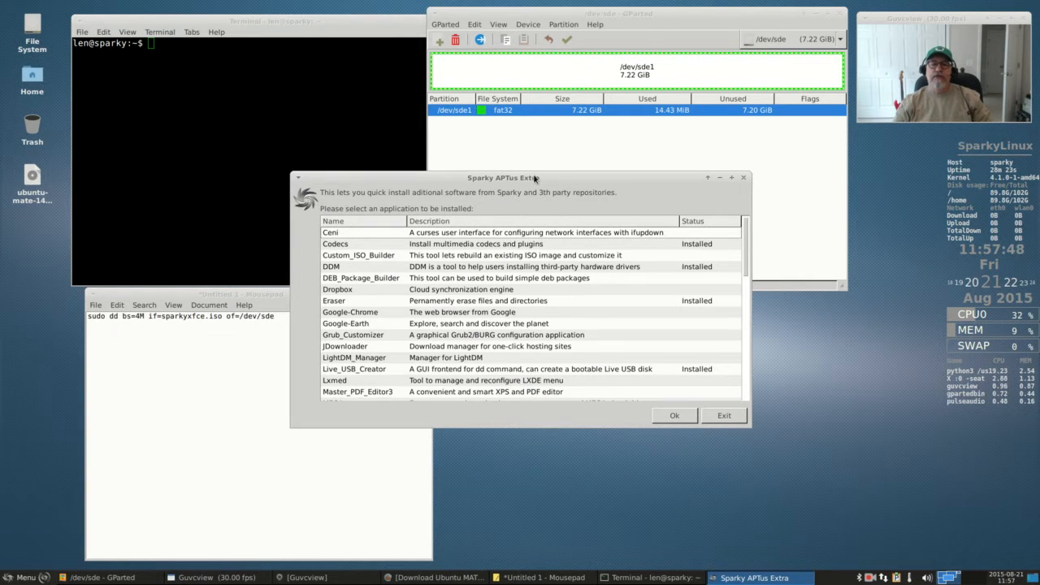
pyautogui.click(674, 415)
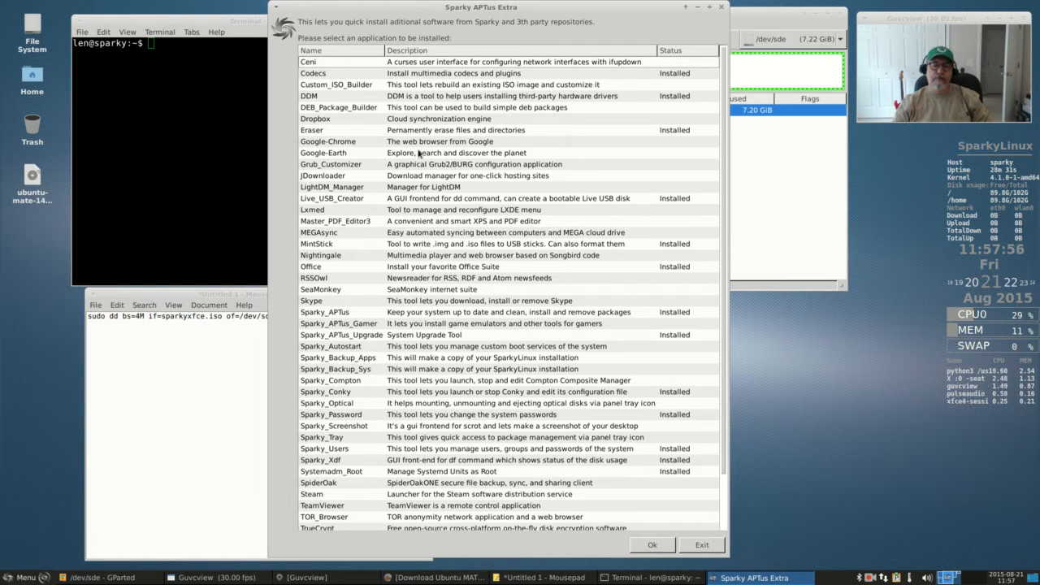
pyautogui.moveTo(471, 151)
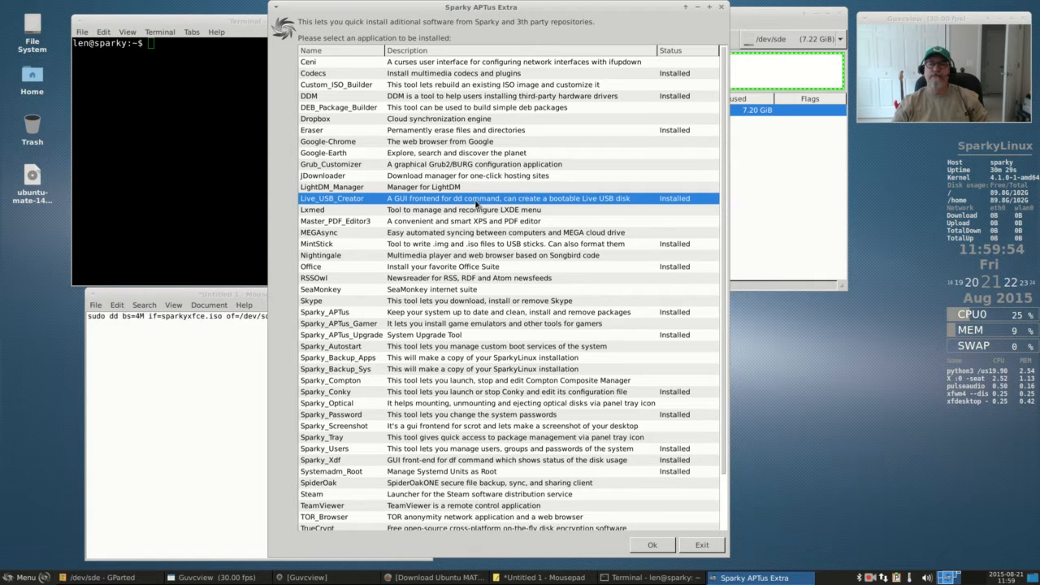
pyautogui.moveTo(693, 532)
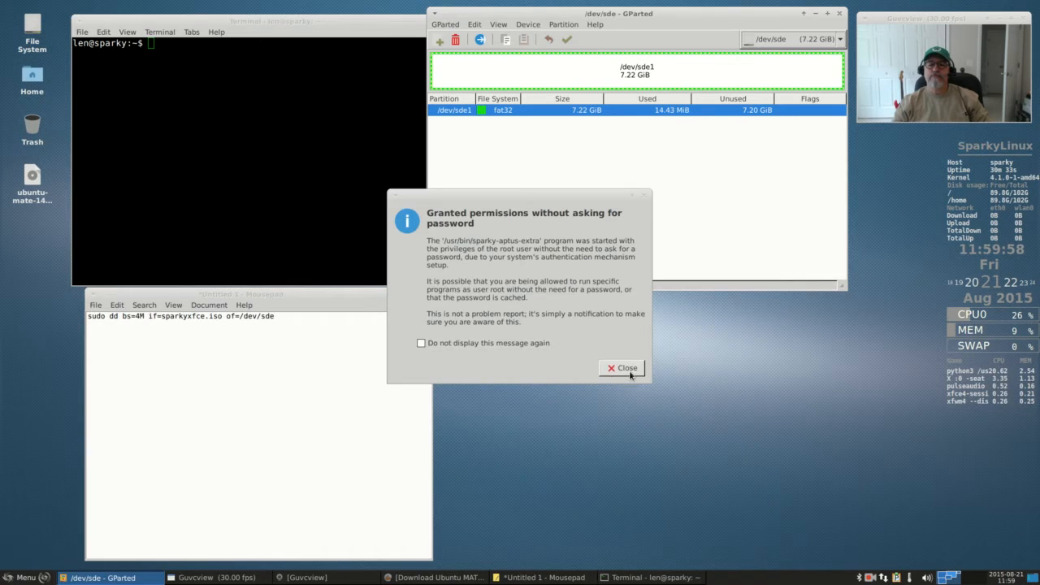
# Dismiss the root-permissions notice left by Sparky APTus Extra
pyautogui.click(622, 369)
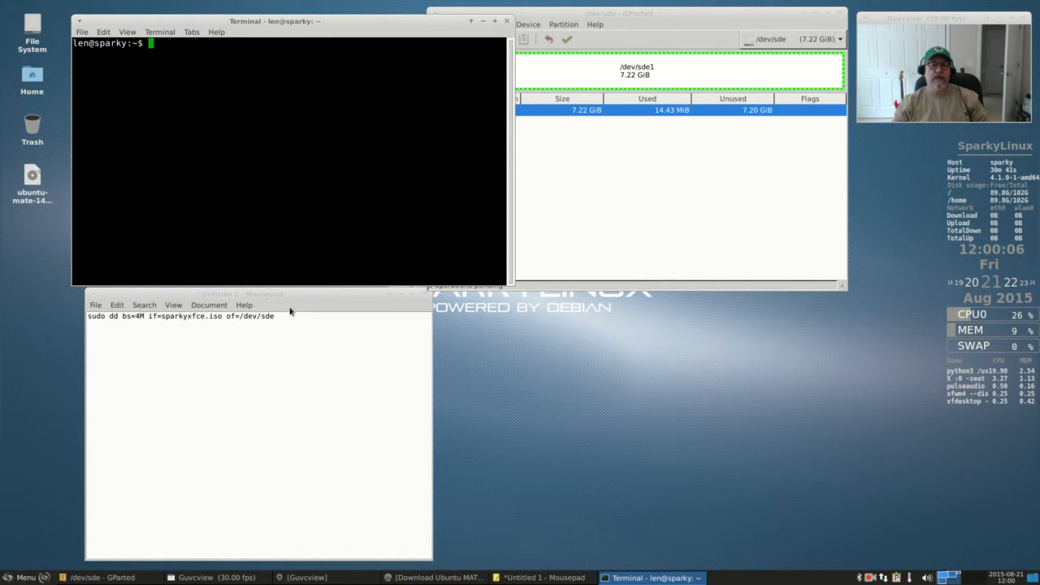
pyautogui.moveTo(207, 89)
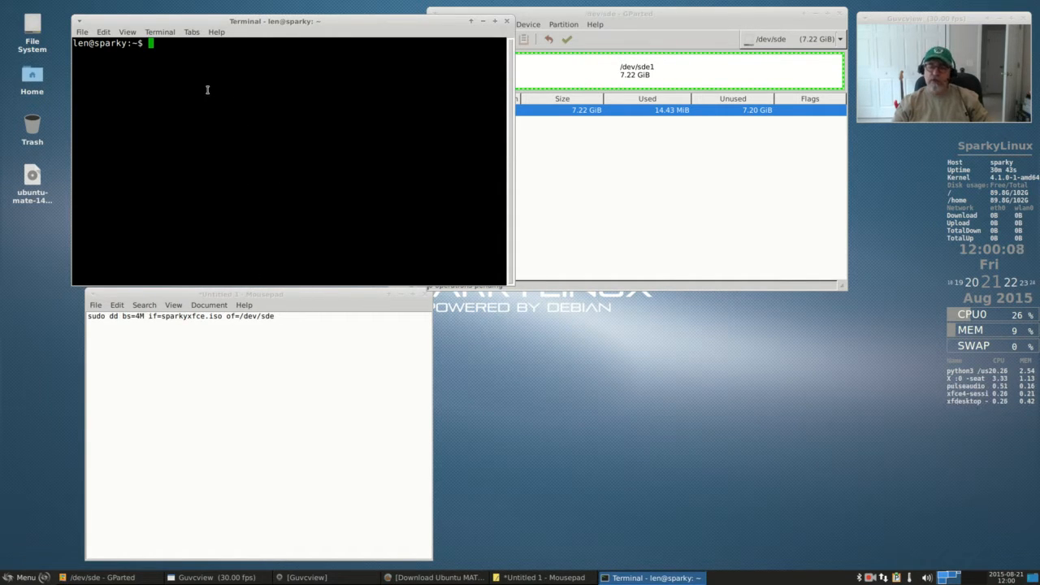
pyautogui.moveTo(213, 47)
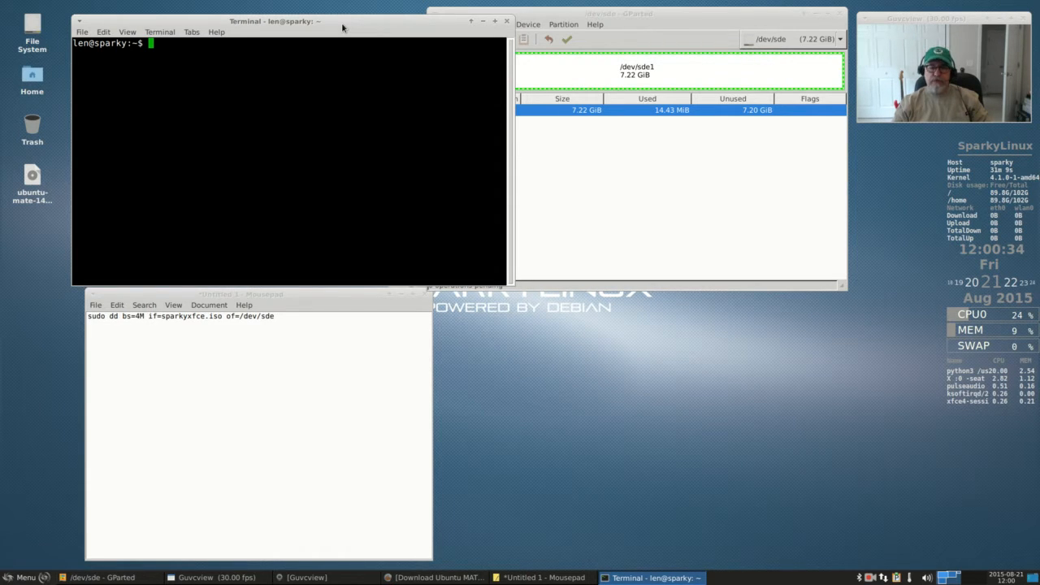
pyautogui.moveTo(611, 388)
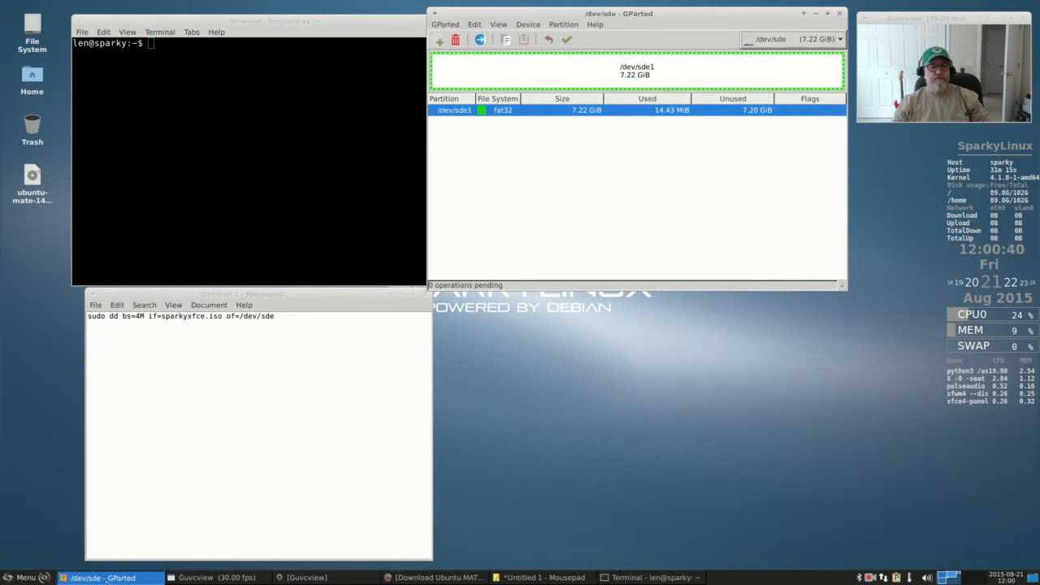
# Move the GParted window lower and keep the 7.22 GiB /dev/sde disk selected
pyautogui.moveTo(618, 13); pyautogui.dragTo(561, 221)
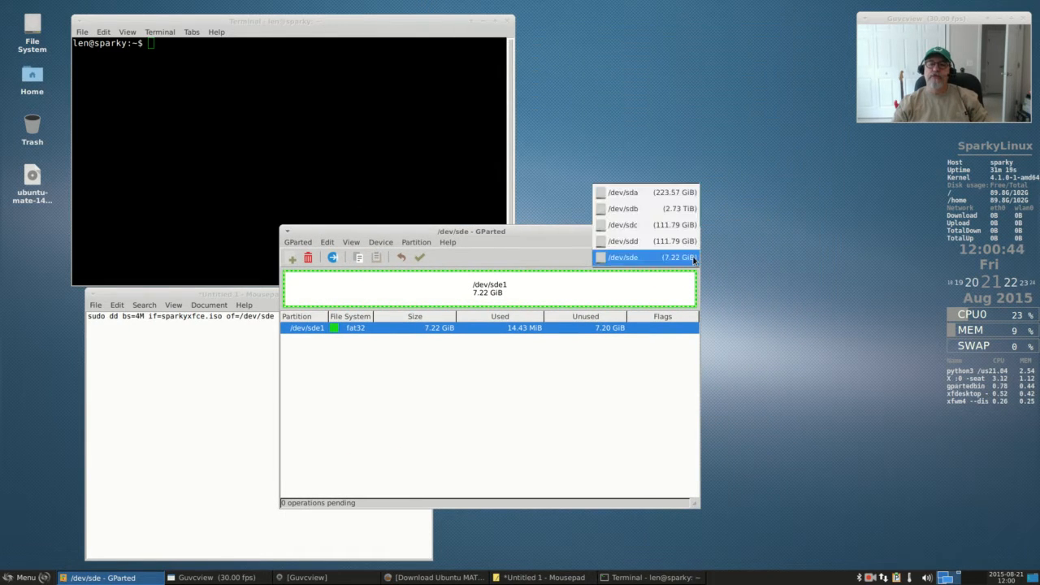
pyautogui.moveTo(640, 208)
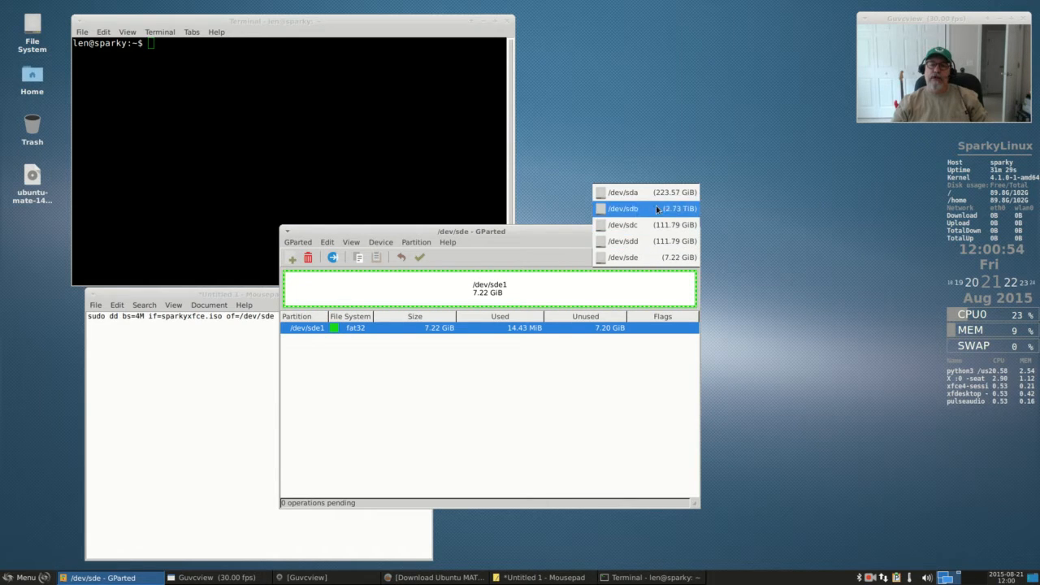
pyautogui.click(642, 256)
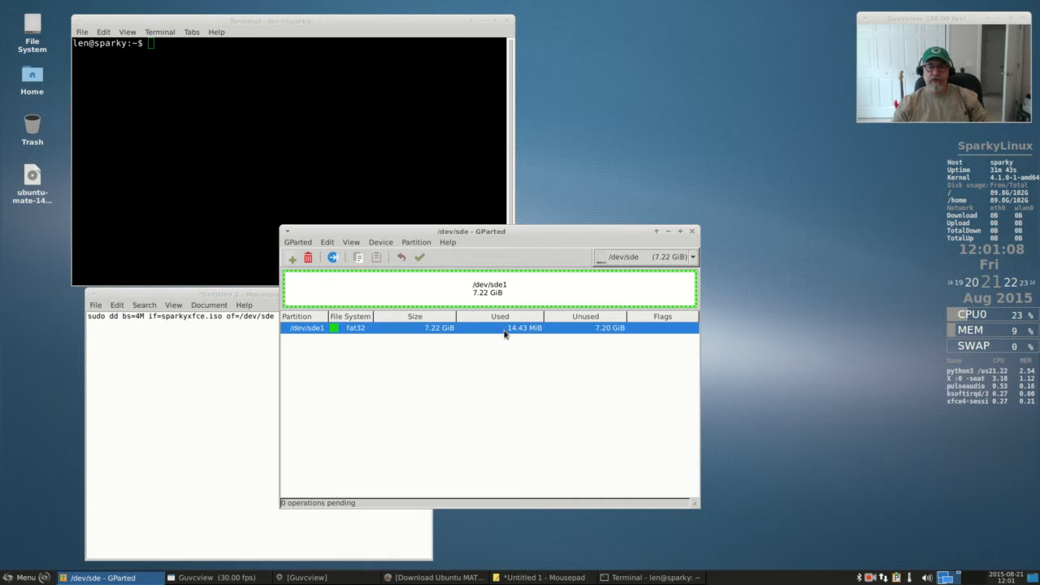
pyautogui.moveTo(552, 385)
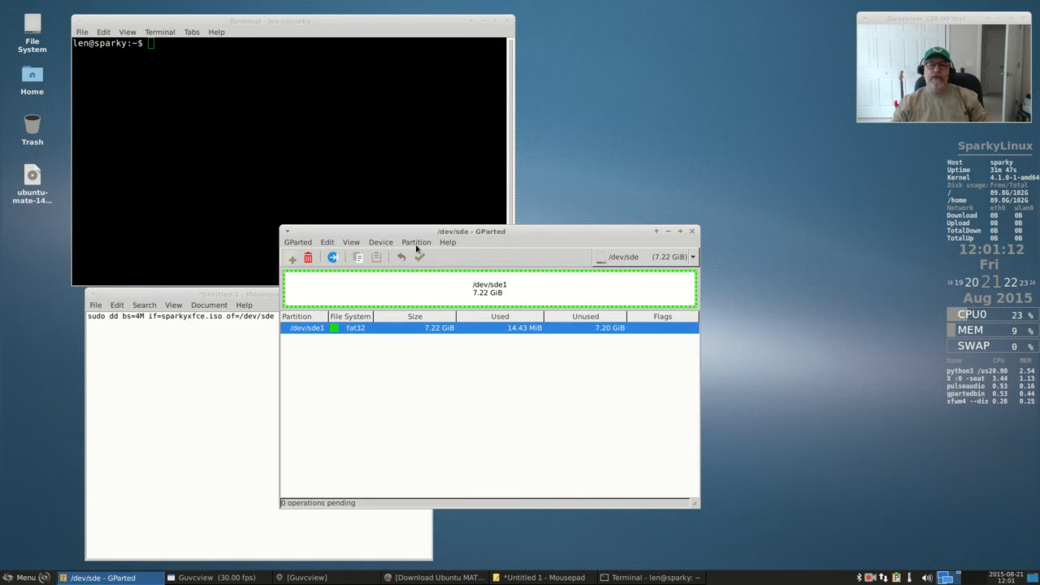
# Format /dev/sde1 as fat32 and apply the operation, accepting the data-loss warning
pyautogui.click(416, 242)
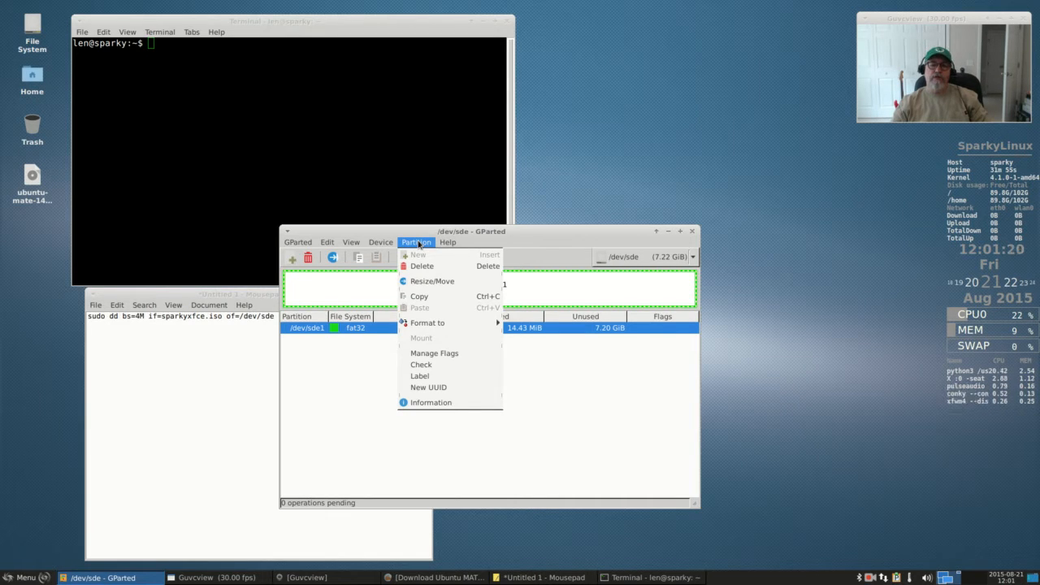
pyautogui.moveTo(427, 323)
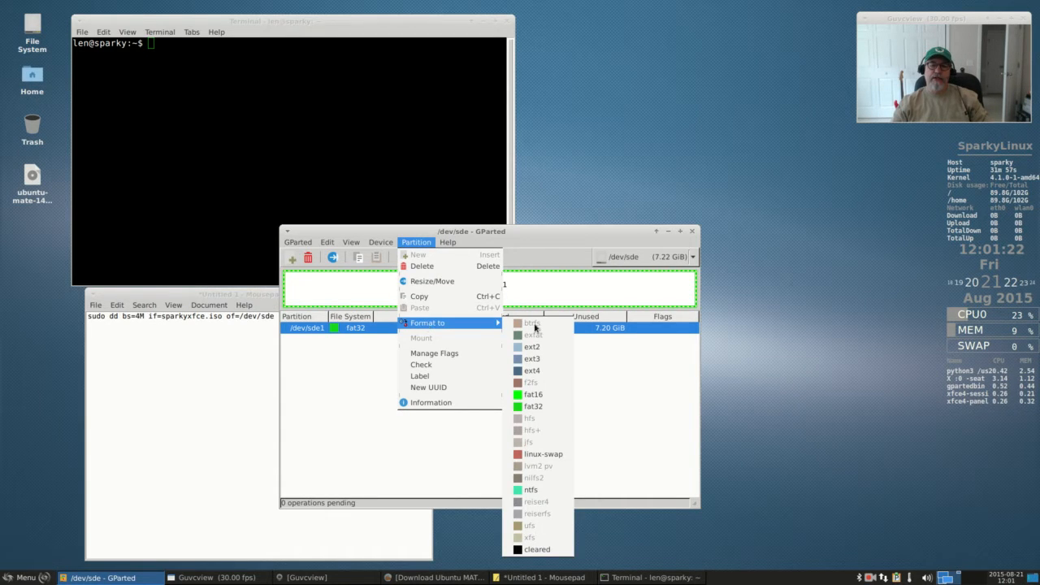
pyautogui.click(533, 407)
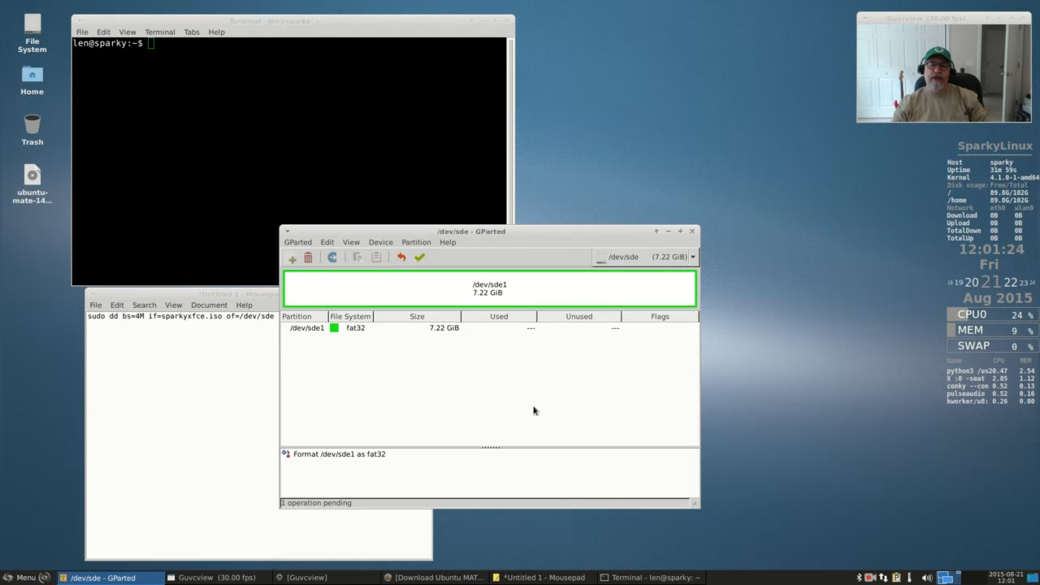
pyautogui.click(419, 257)
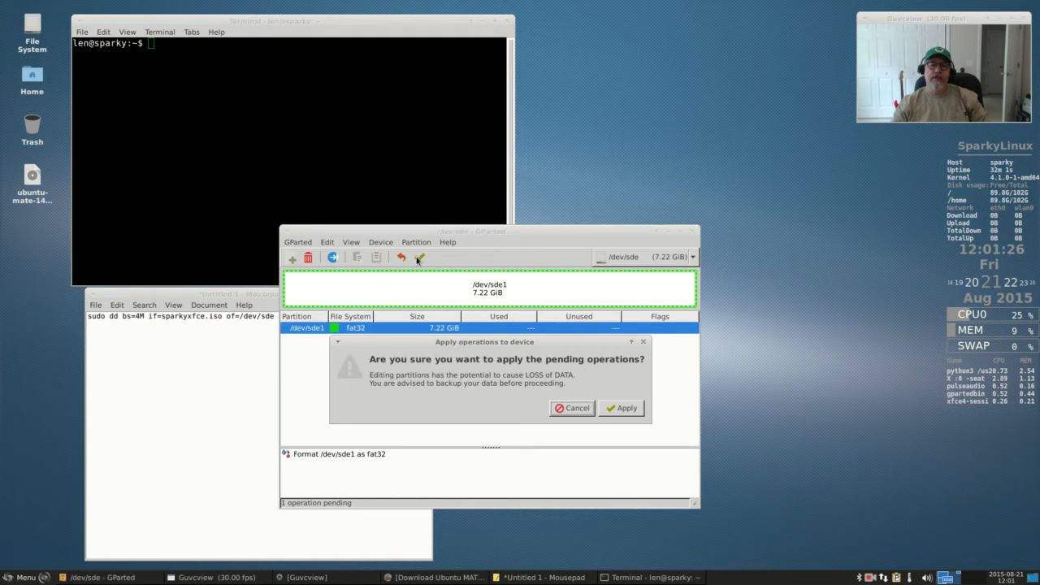
pyautogui.click(622, 408)
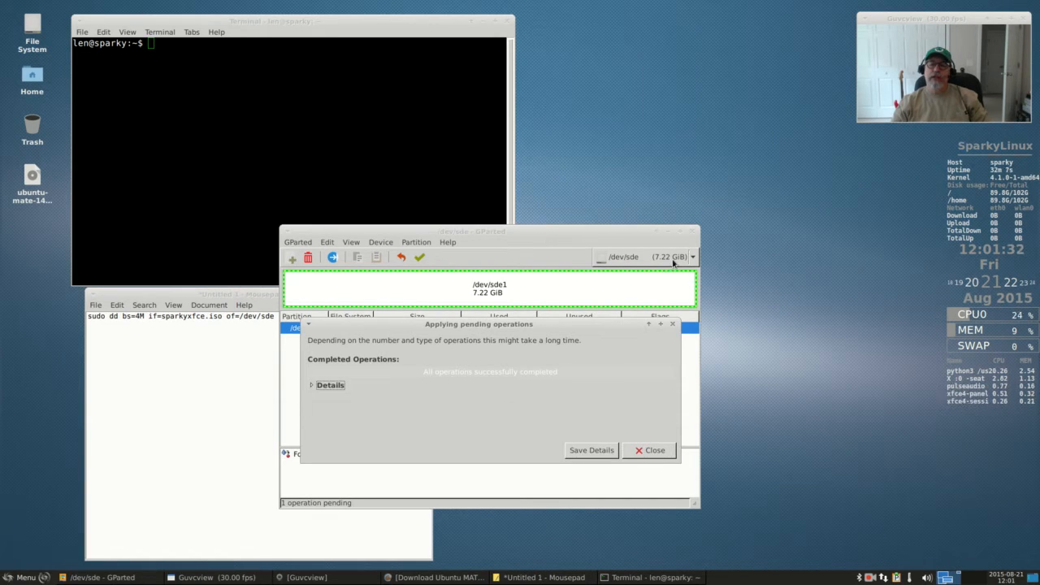
pyautogui.moveTo(536, 267)
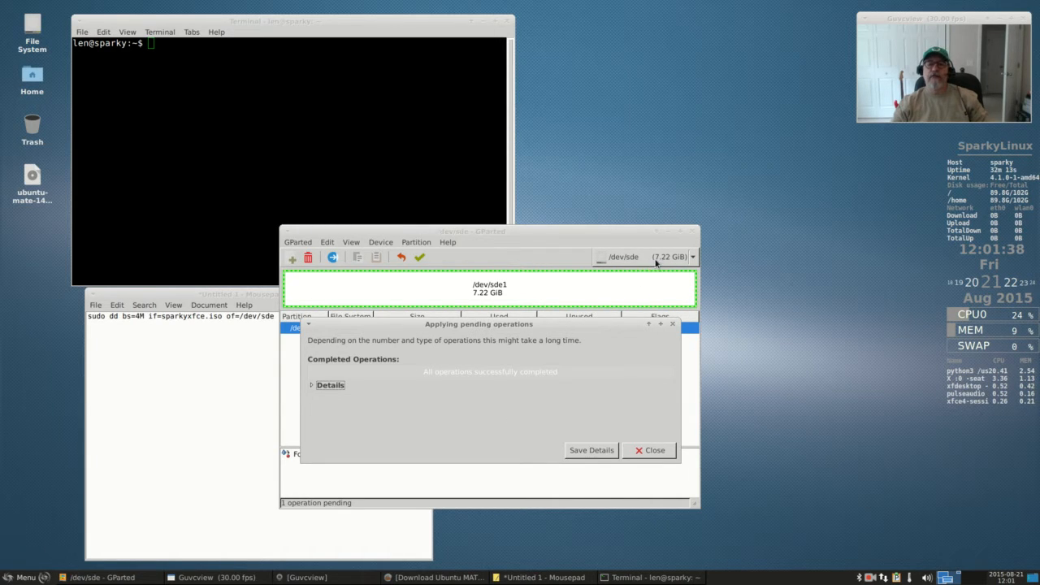
pyautogui.moveTo(639, 430)
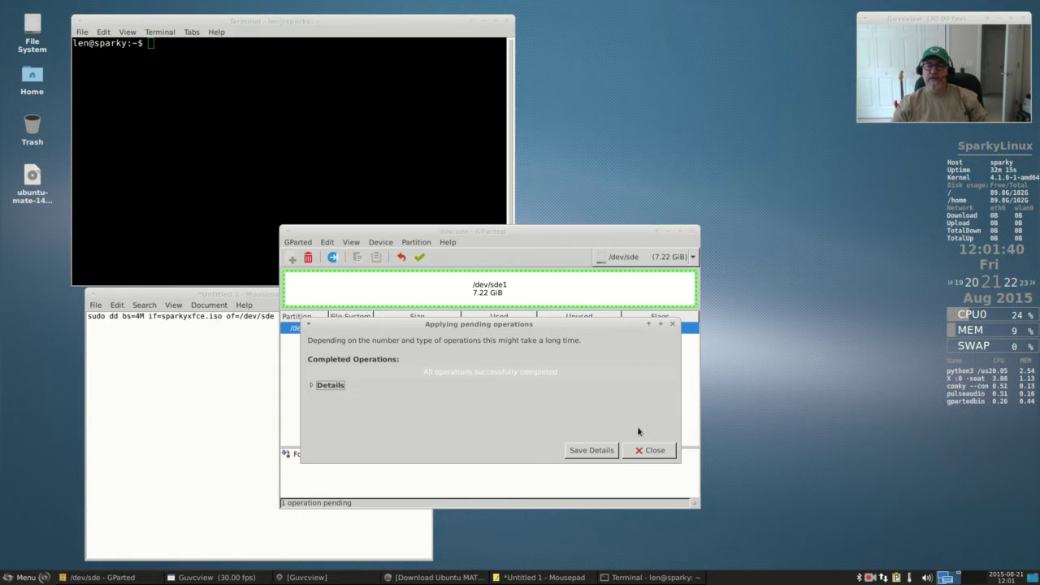
pyautogui.moveTo(511, 373)
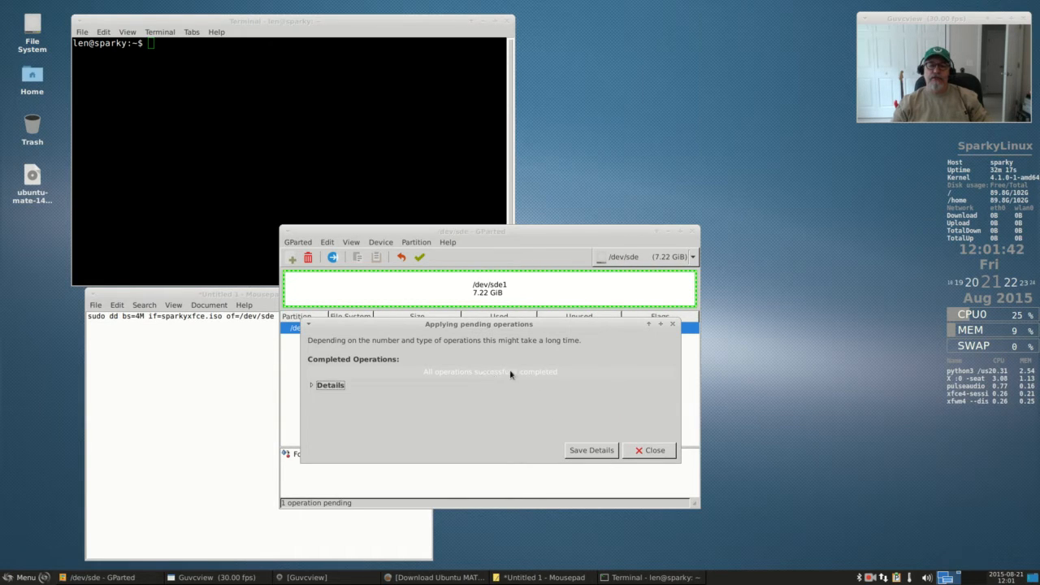
# Close the operations report, keep /dev/sde shown, and drag GParted to the right
pyautogui.click(647, 451)
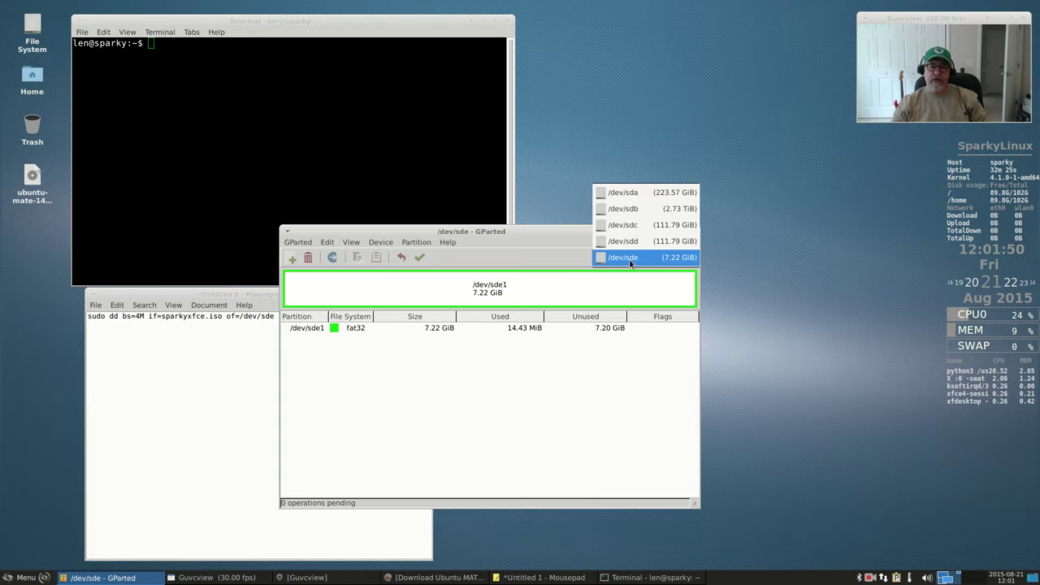
pyautogui.click(646, 256)
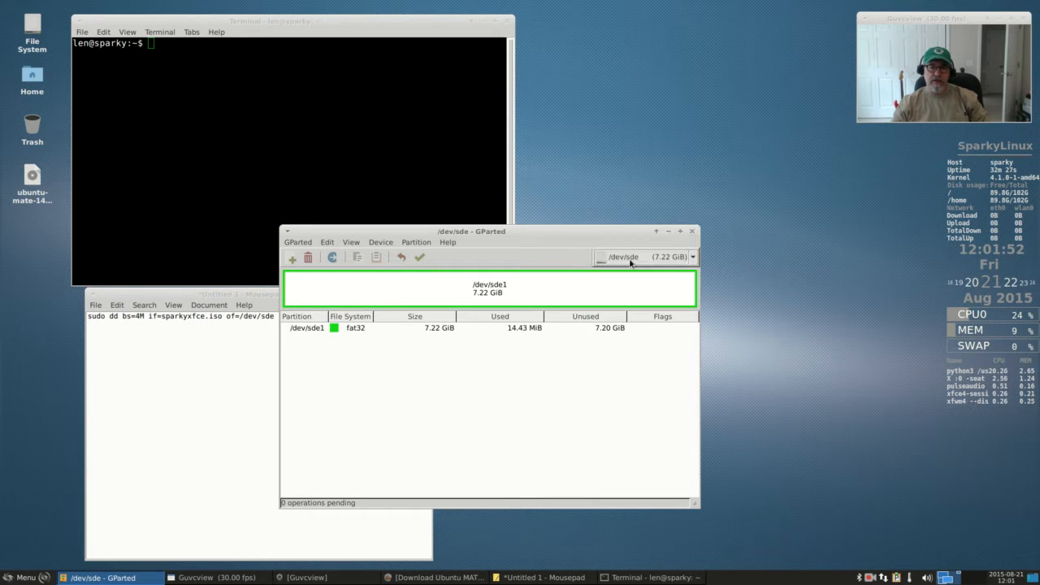
pyautogui.moveTo(471, 232); pyautogui.dragTo(720, 157)
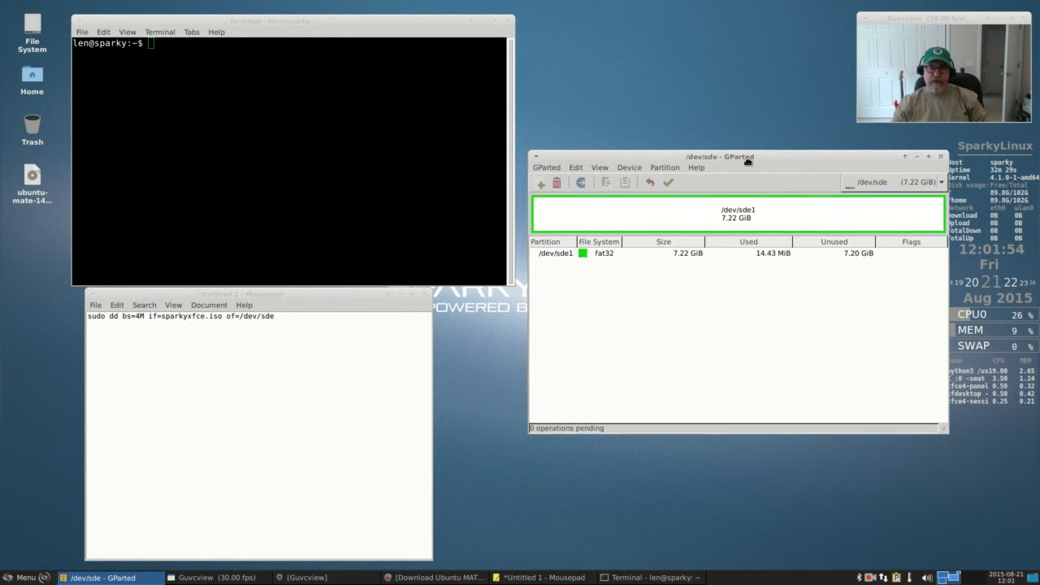
pyautogui.moveTo(719, 157); pyautogui.dragTo(780, 138)
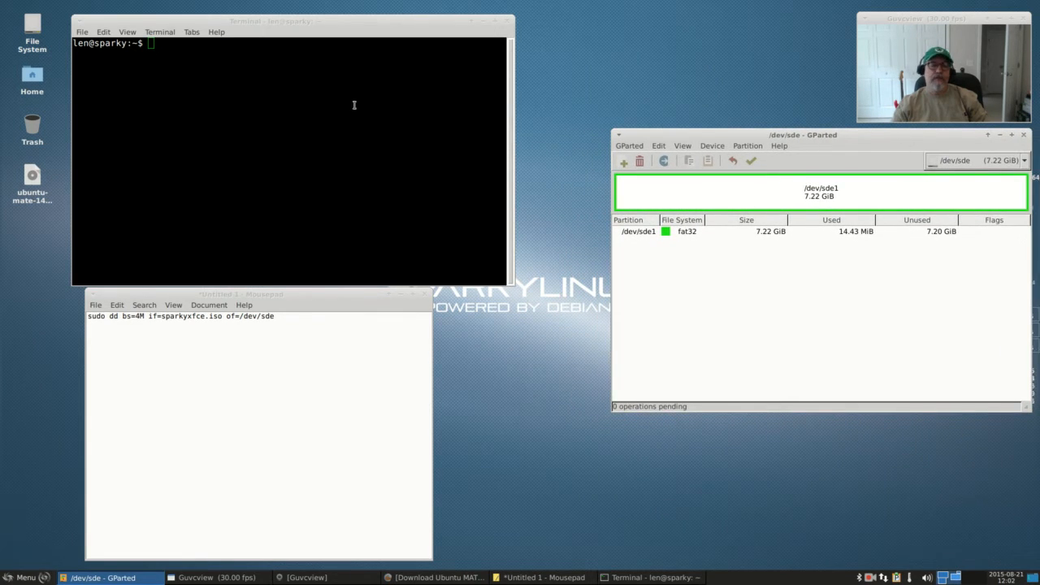
pyautogui.moveTo(271, 22); pyautogui.dragTo(561, 57)
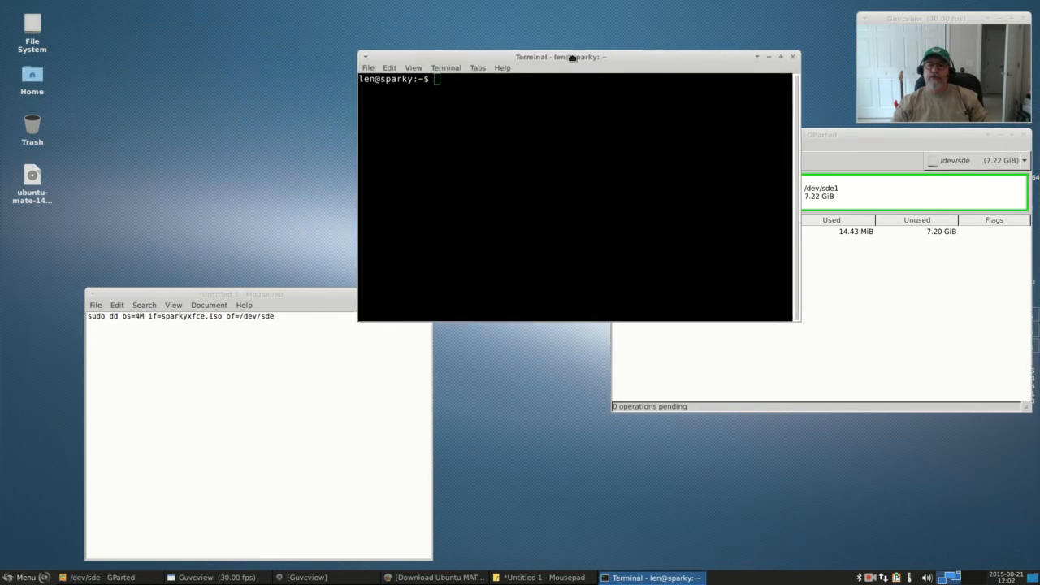
pyautogui.moveTo(561, 56); pyautogui.dragTo(277, 17)
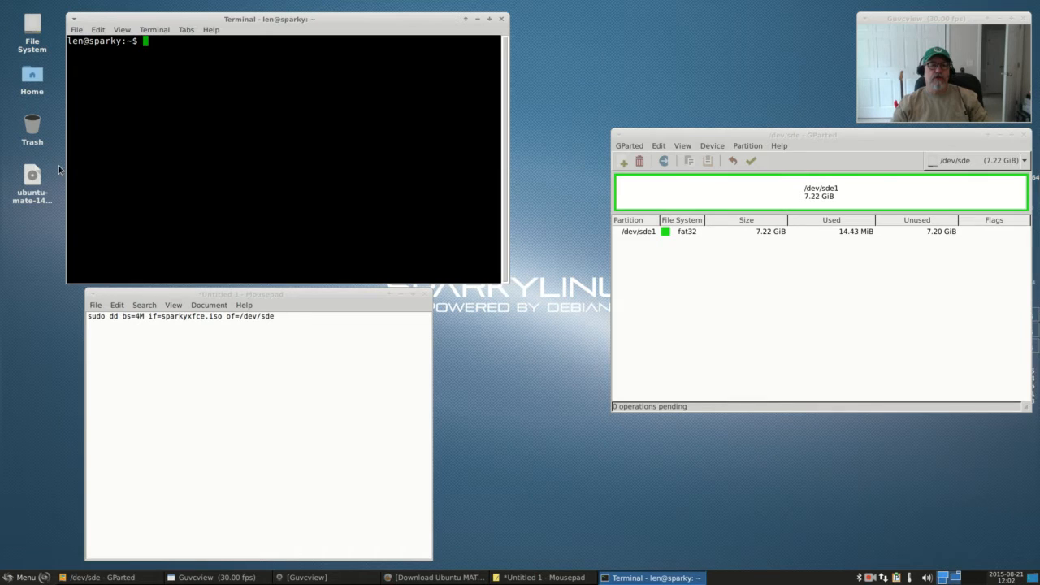
pyautogui.moveTo(38, 244)
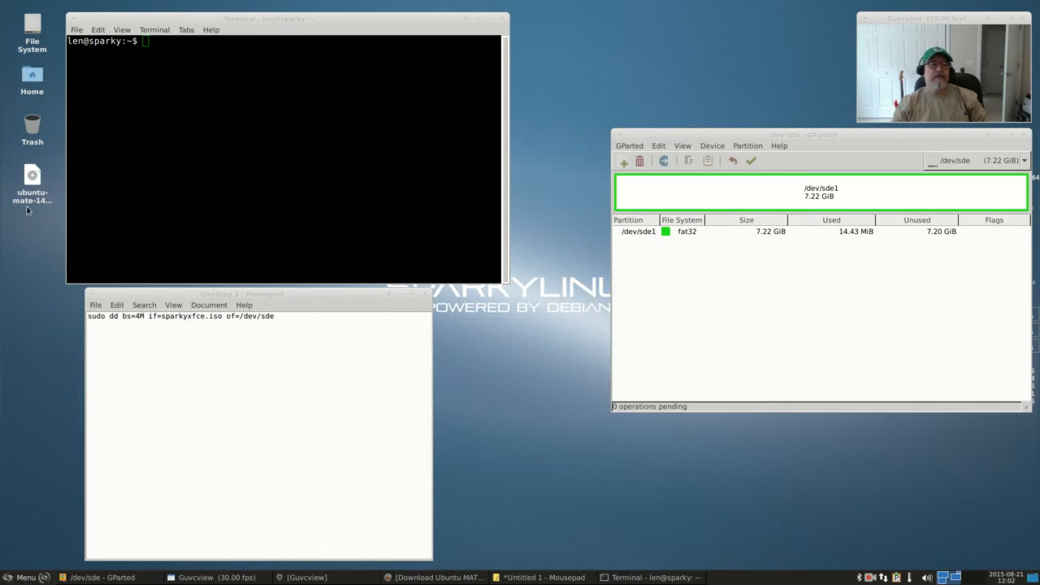
pyautogui.moveTo(31, 175)
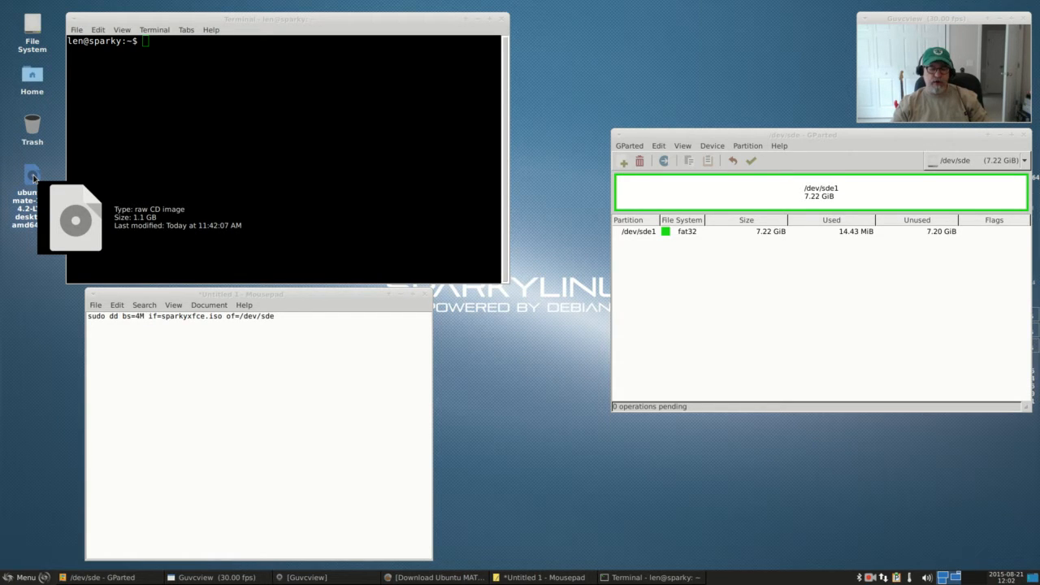
pyautogui.moveTo(31, 249)
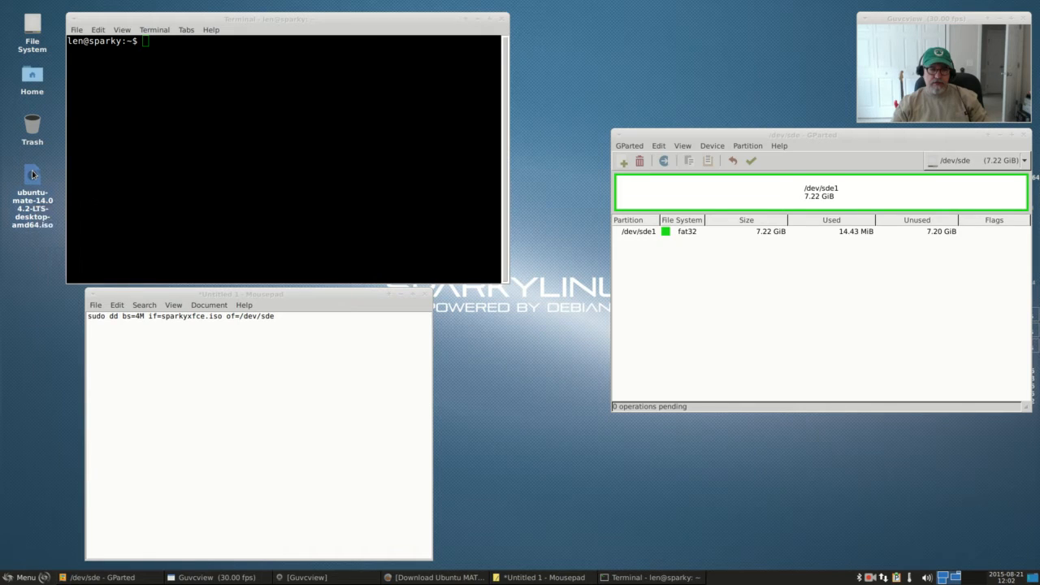
# Rename the Ubuntu MATE ISO on the desktop to umate.iso
pyautogui.rightClick(33, 175)
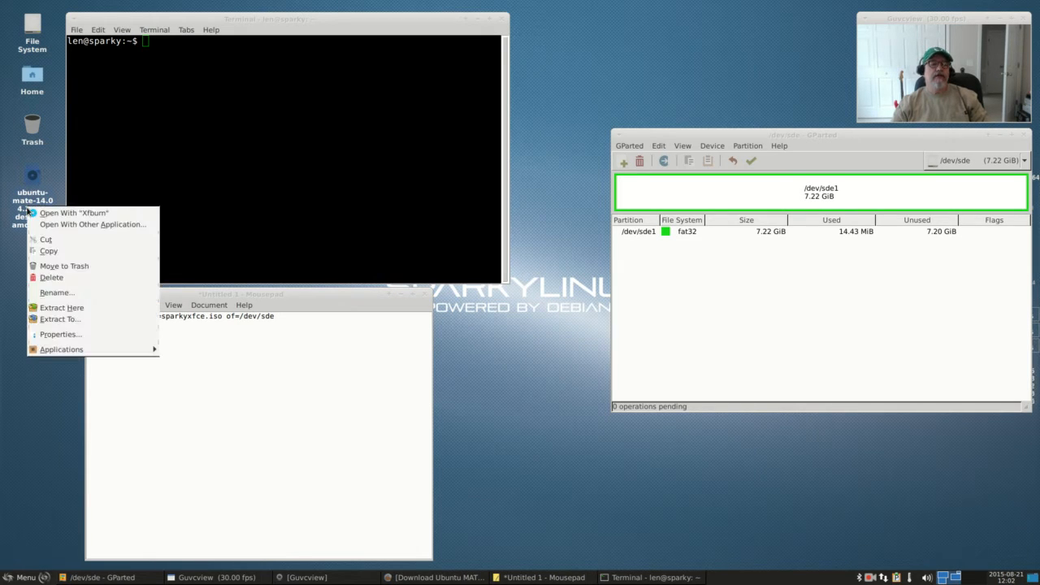
pyautogui.moveTo(67, 266)
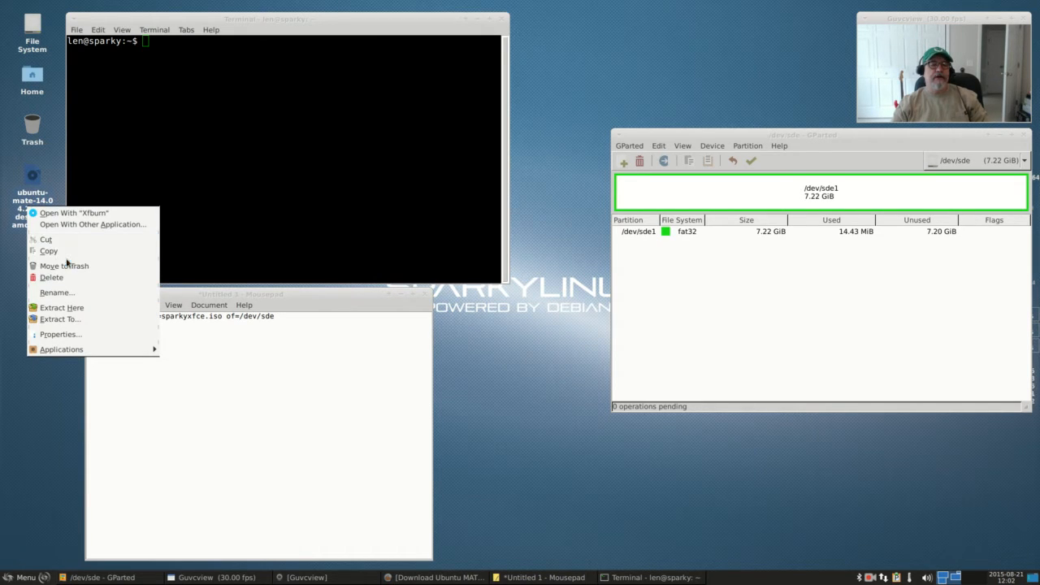
pyautogui.click(56, 293)
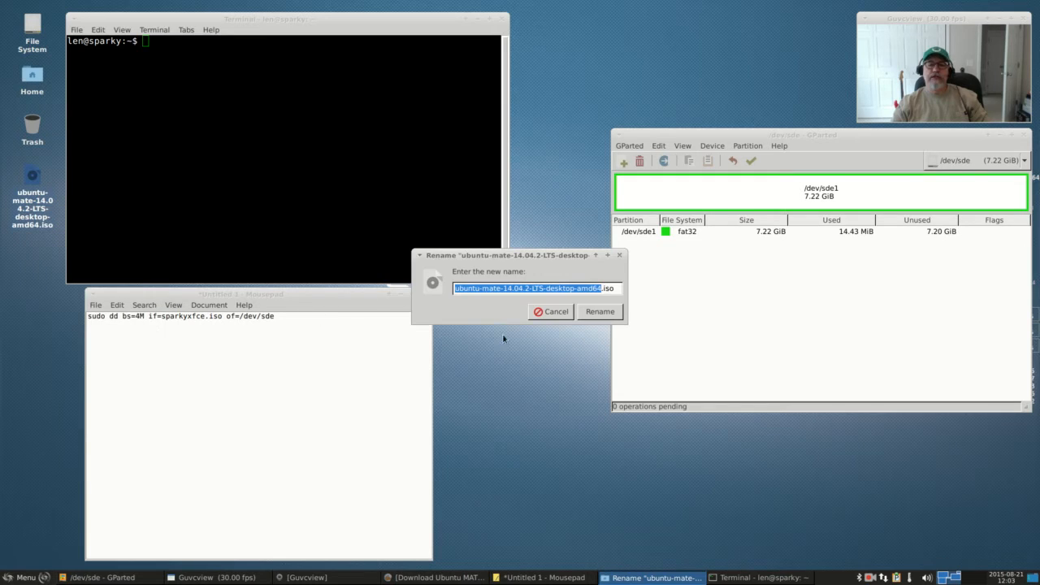
pyautogui.moveTo(500, 311)
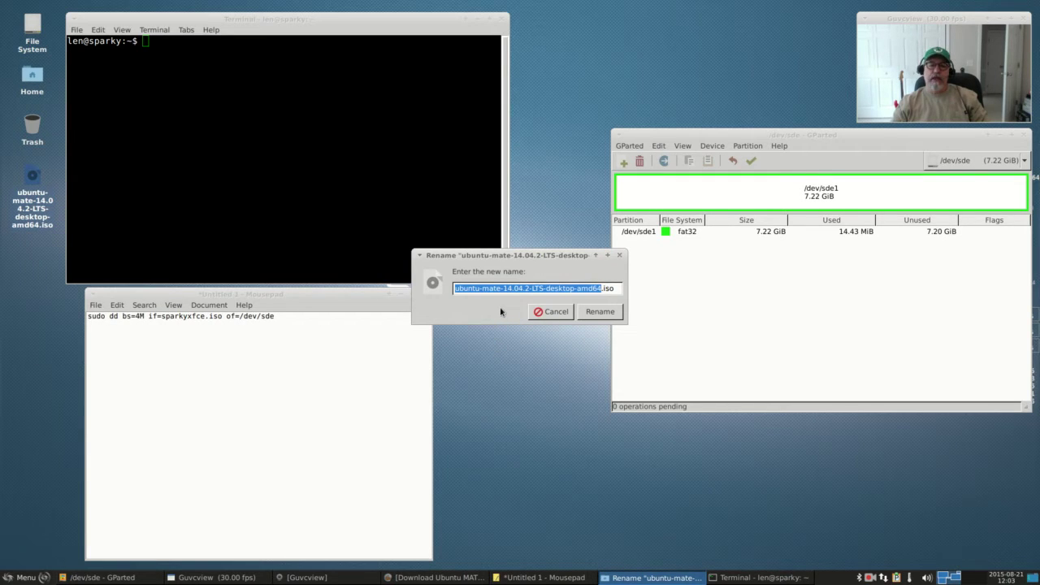
pyautogui.moveTo(495, 314)
pyautogui.write('umate')
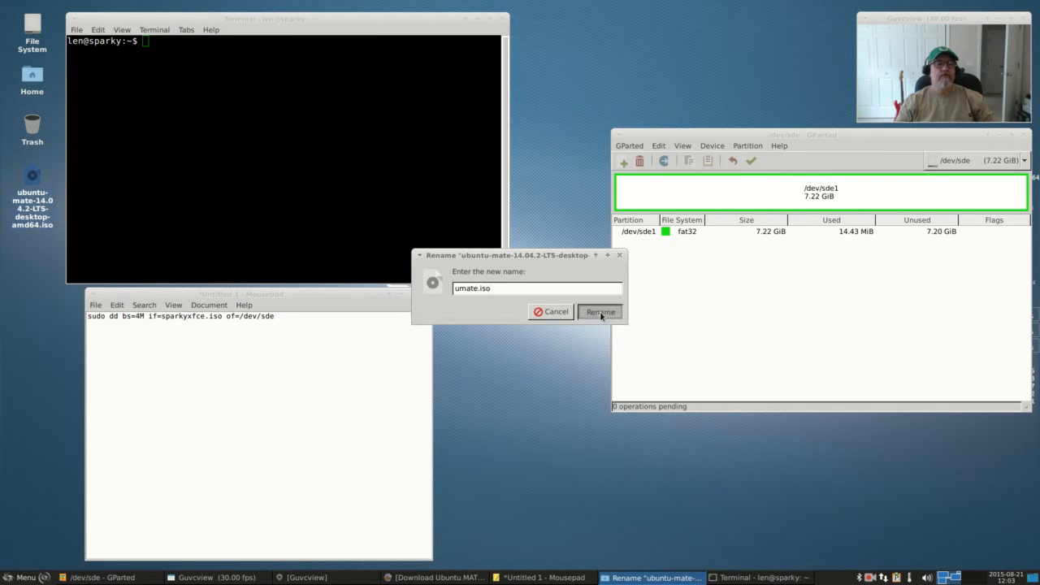
pyautogui.click(599, 312)
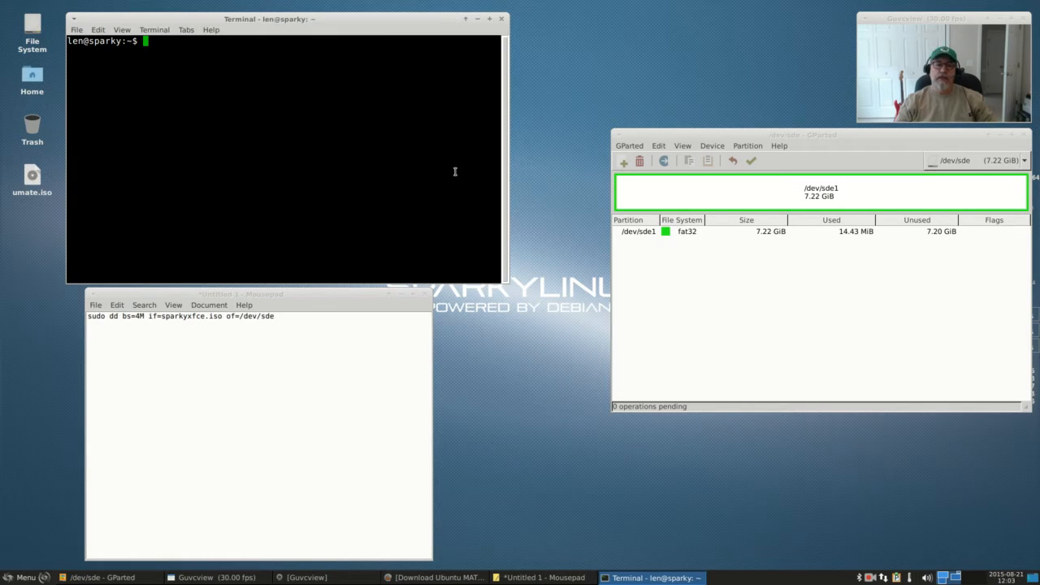
pyautogui.moveTo(34, 177)
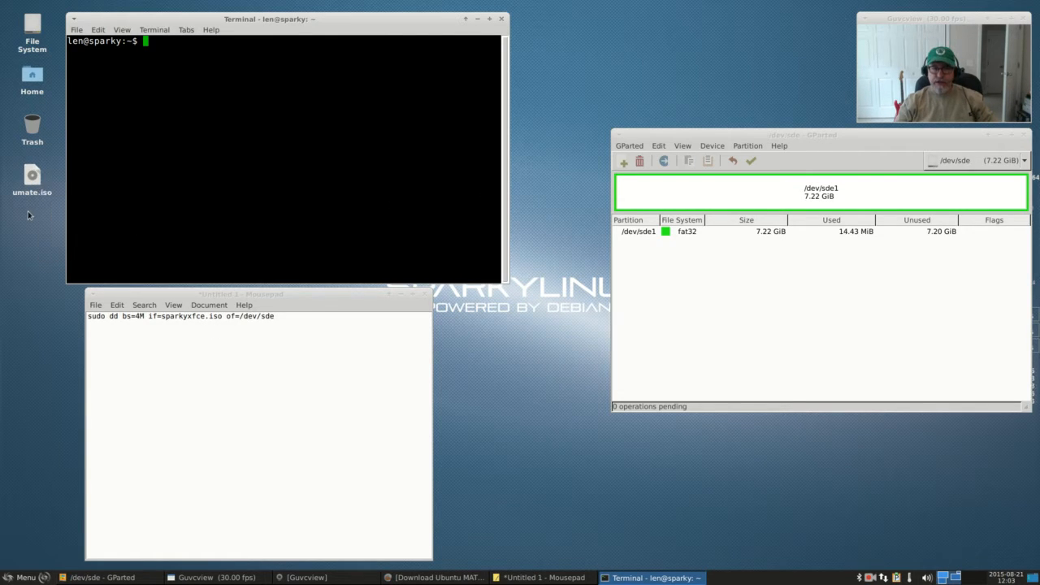
pyautogui.moveTo(31, 189)
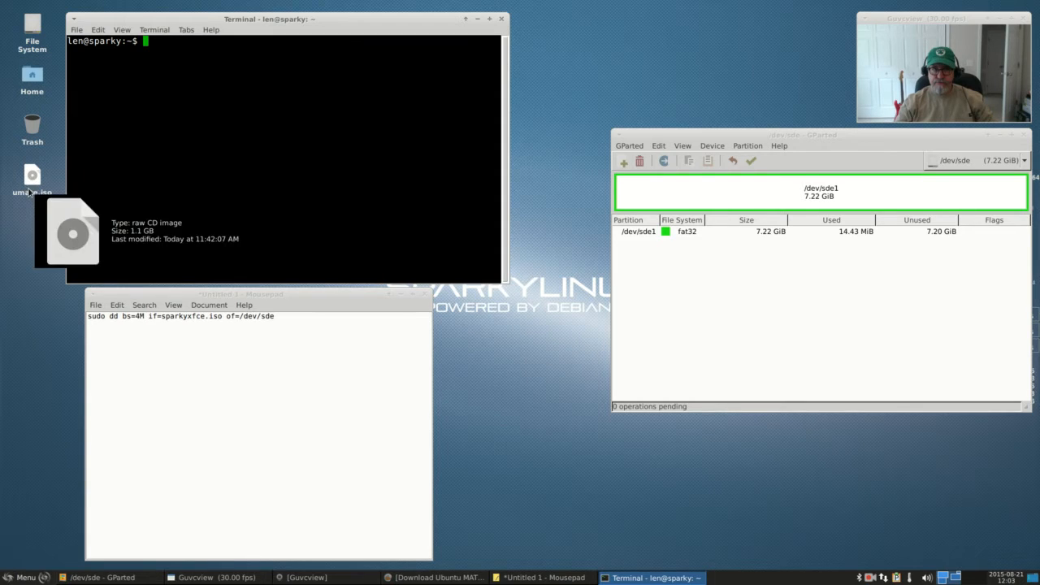
pyautogui.moveTo(347, 23)
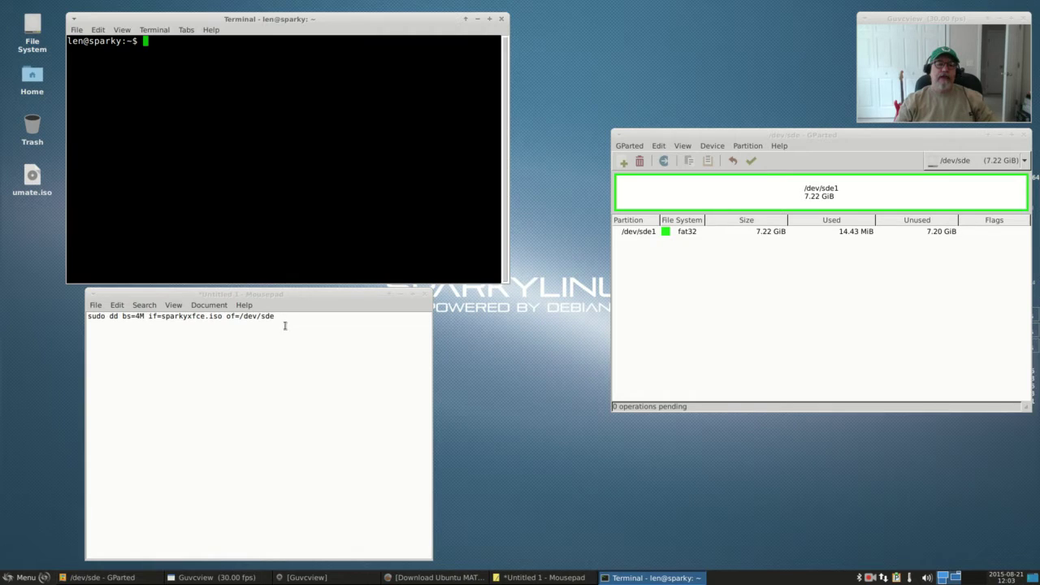
pyautogui.moveTo(194, 330)
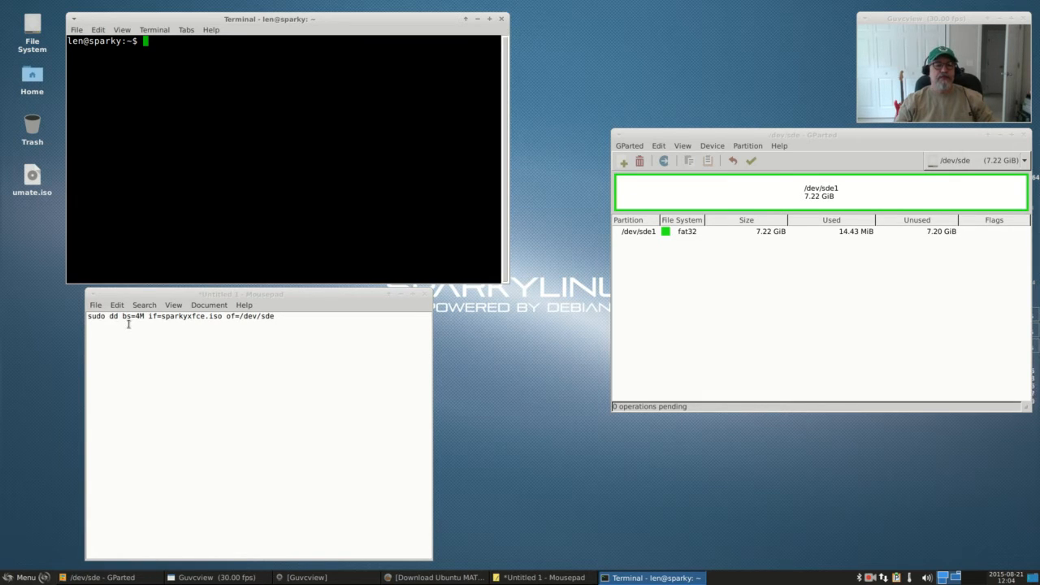
pyautogui.moveTo(140, 321)
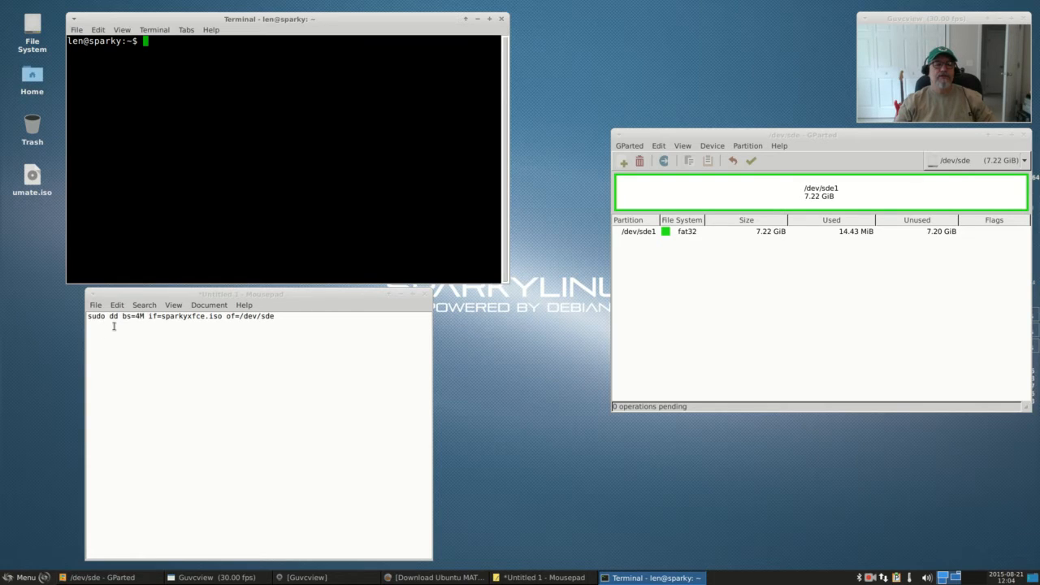
pyautogui.moveTo(131, 317)
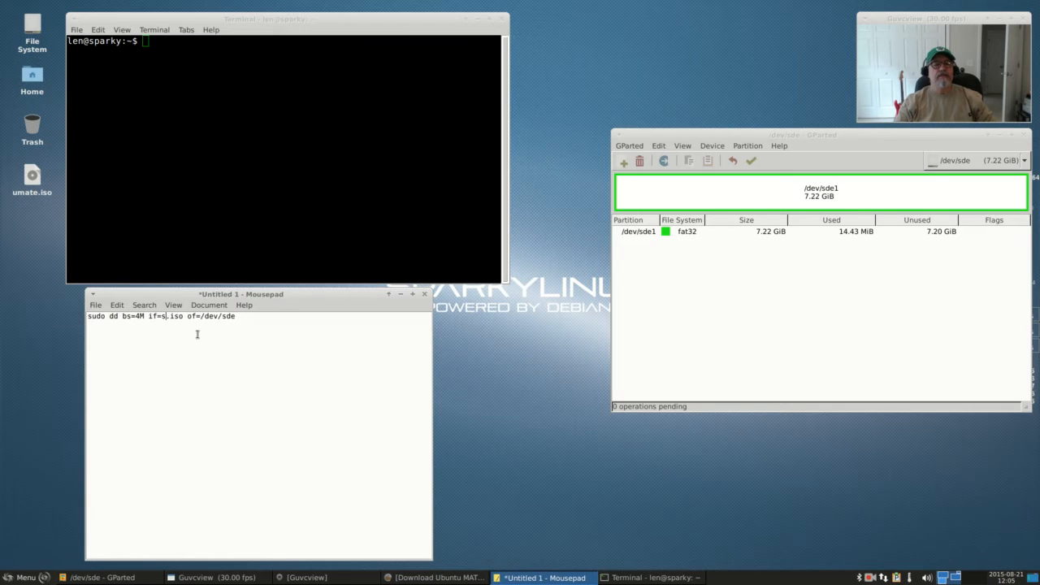
# Replace sparkyxfce with umate so the dd command reads if=umate.iso
pyautogui.write('umate')
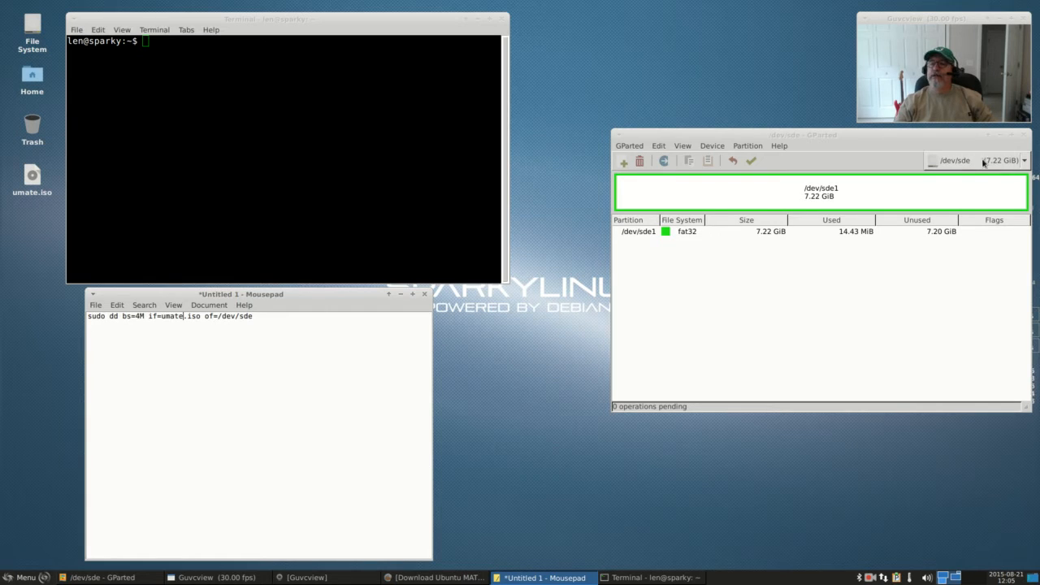
pyautogui.moveTo(395, 333)
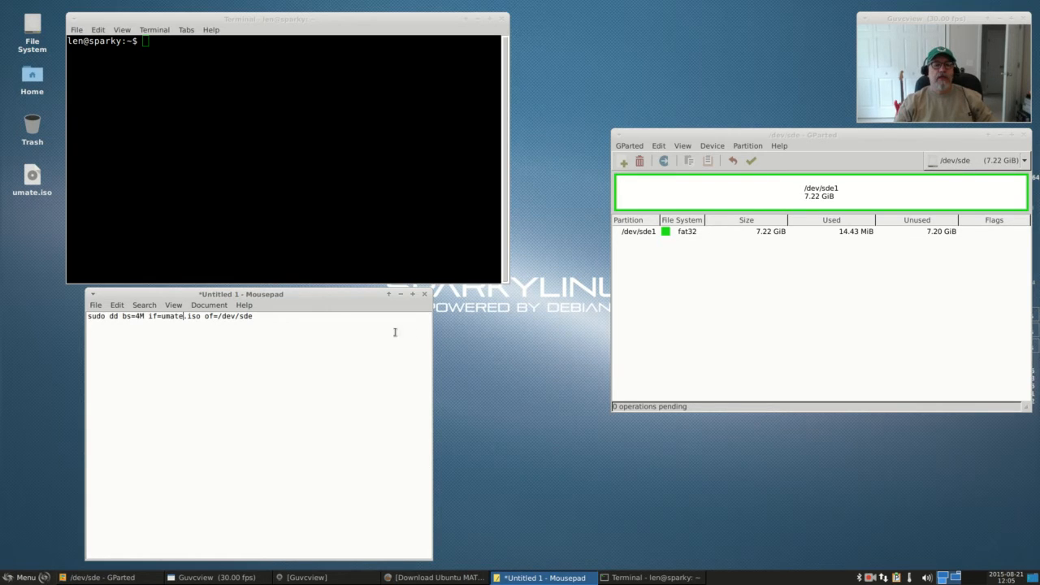
pyautogui.click(254, 317)
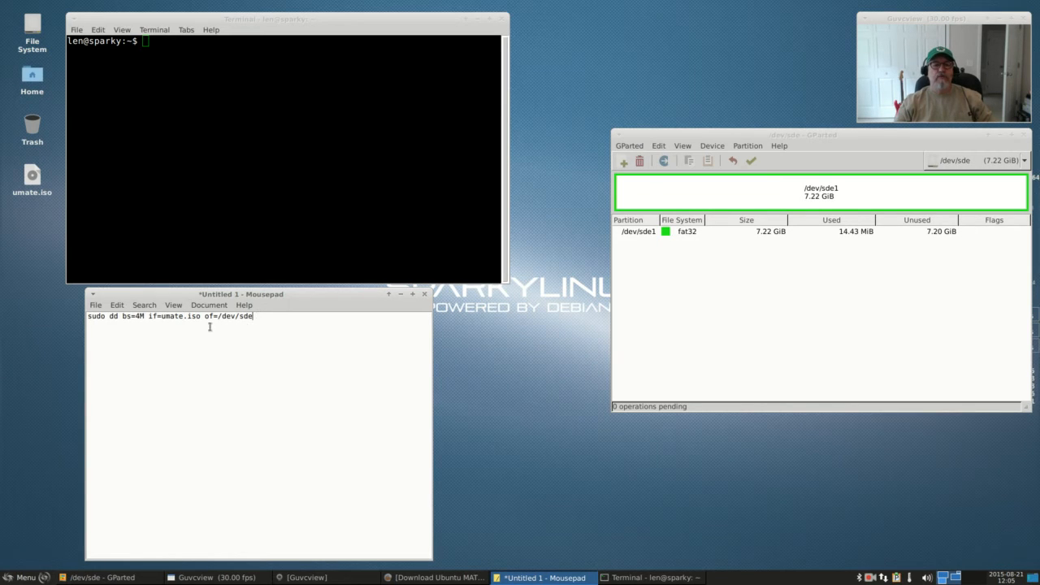
pyautogui.moveTo(232, 322)
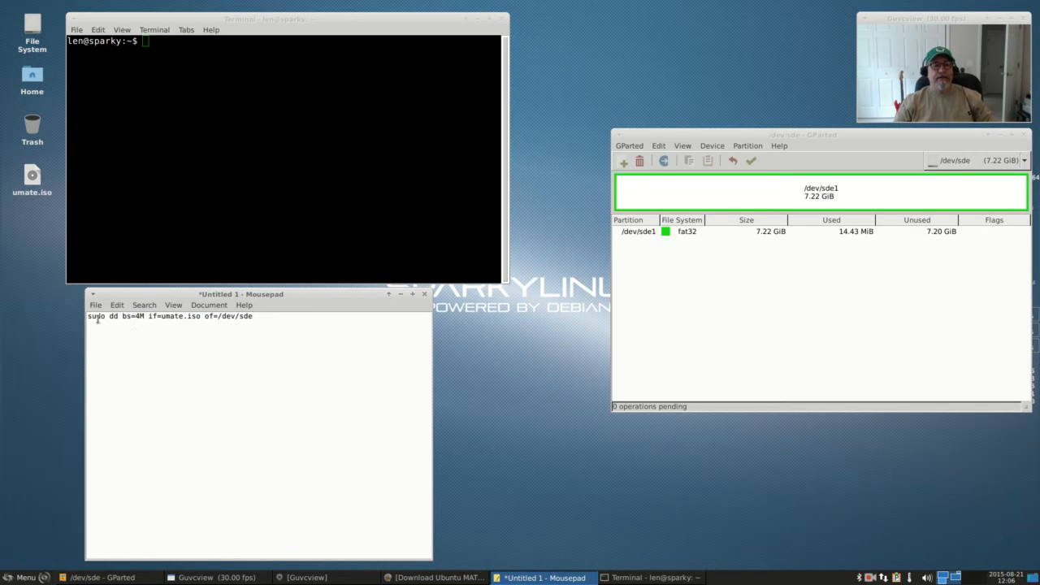
# Select and copy the 'sudo dd bs=4M if=umate.iso of=/dev/sde' command in Mousepad
pyautogui.moveTo(103, 316); pyautogui.dragTo(253, 316)
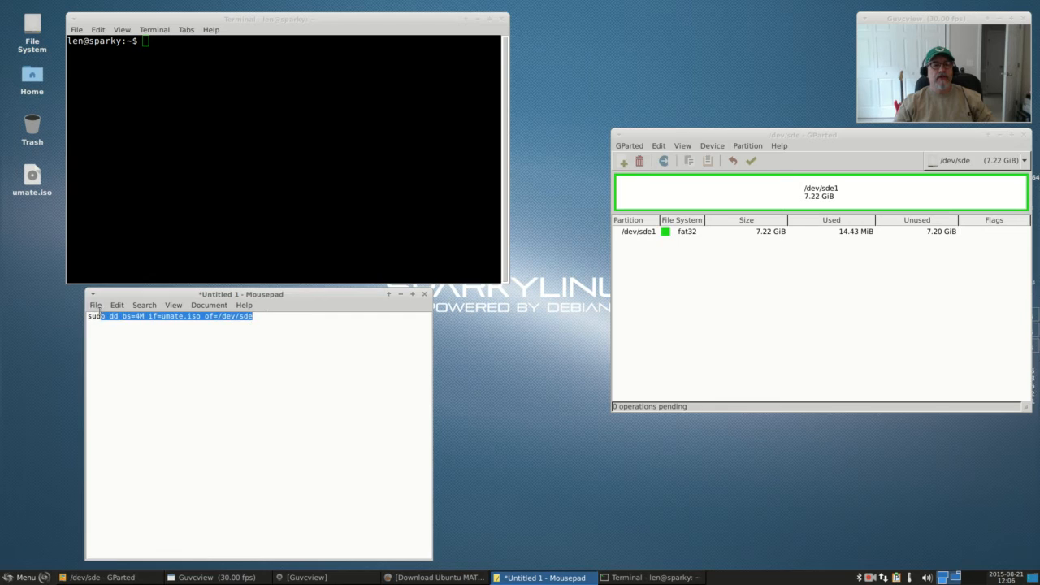
pyautogui.rightClick(142, 325)
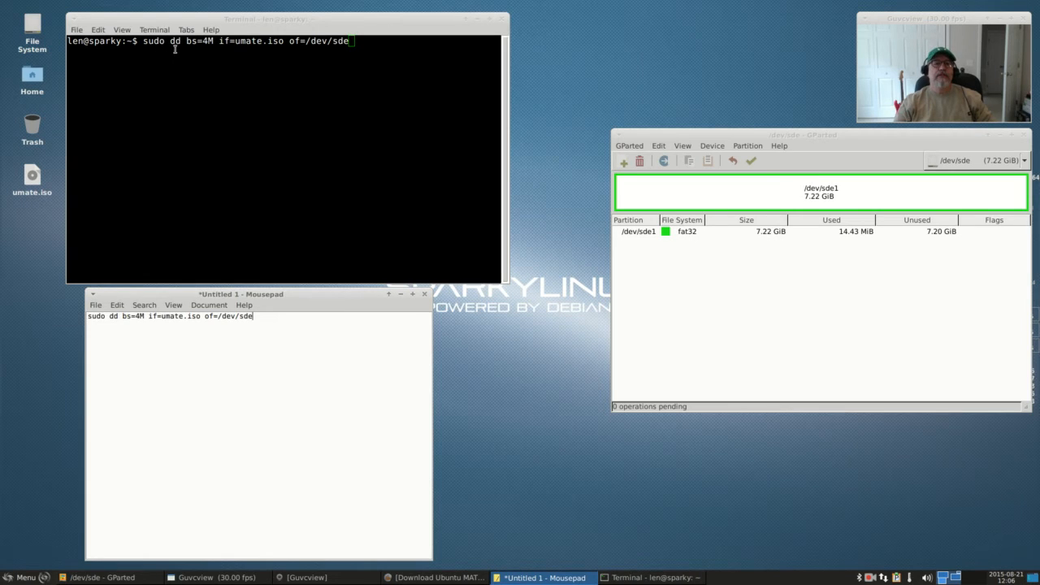
pyautogui.moveTo(230, 55)
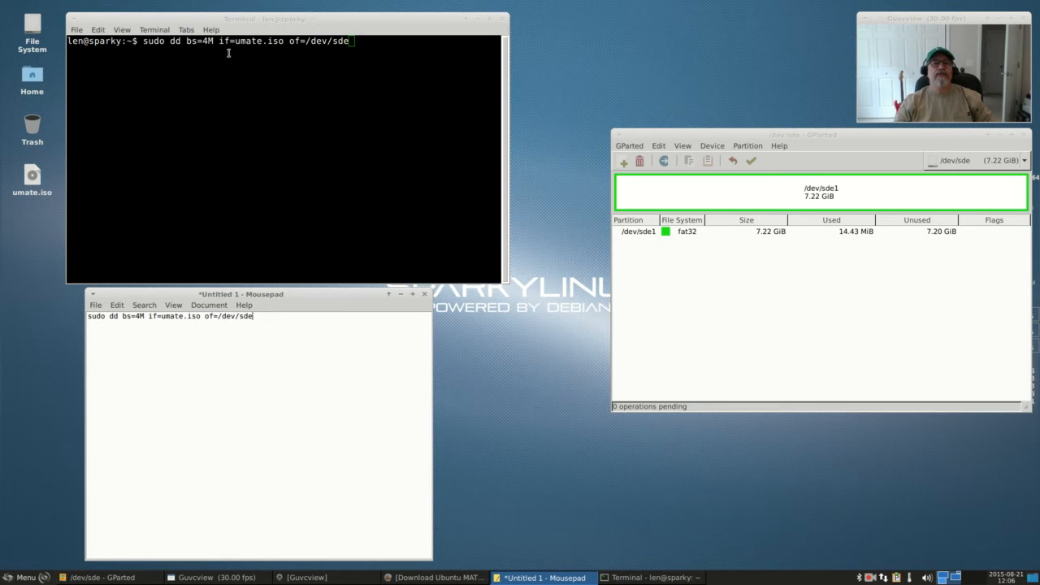
pyautogui.moveTo(231, 53)
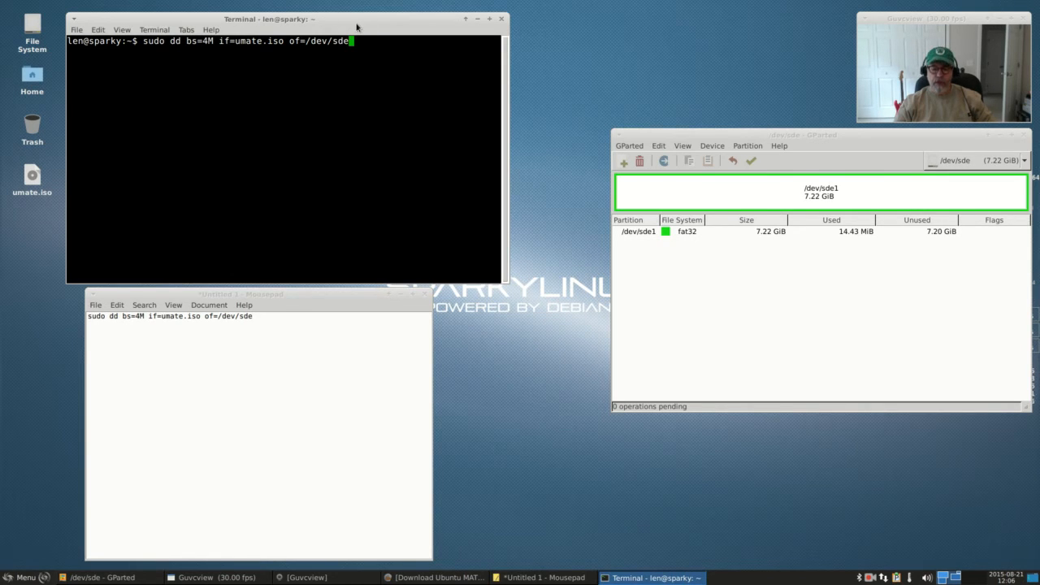
pyautogui.moveTo(322, 25)
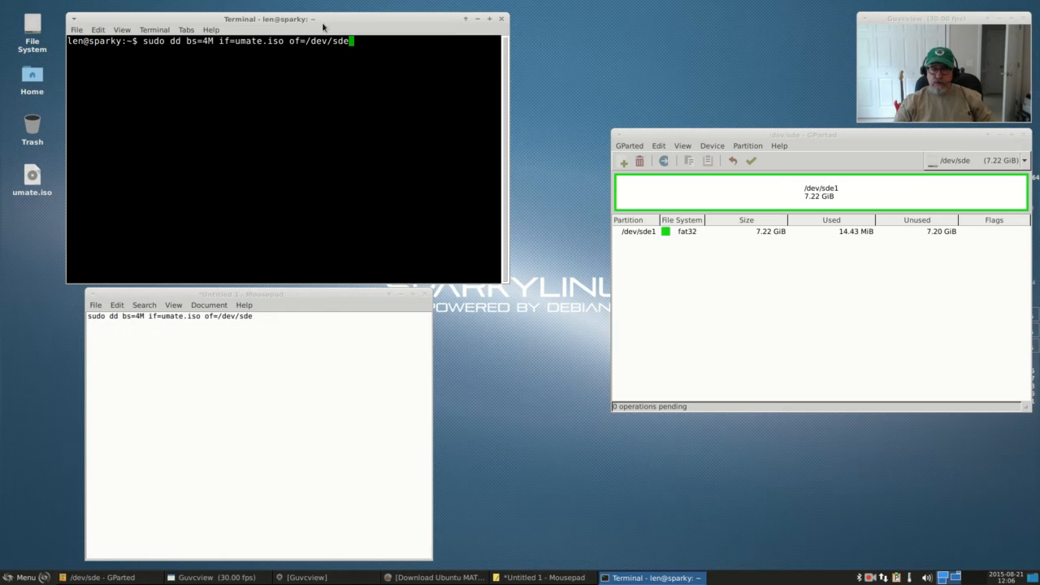
pyautogui.moveTo(335, 22)
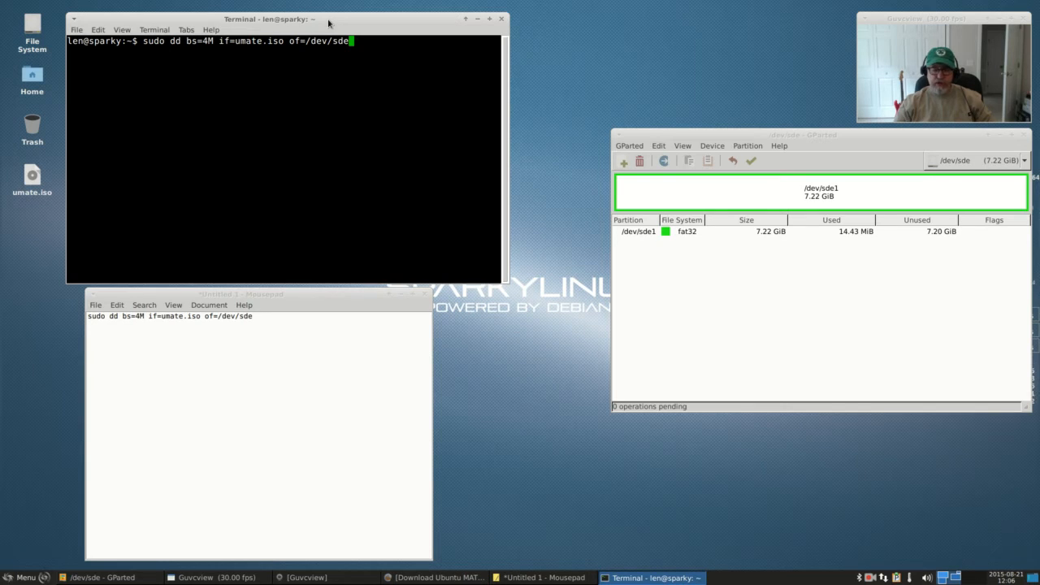
pyautogui.moveTo(332, 16)
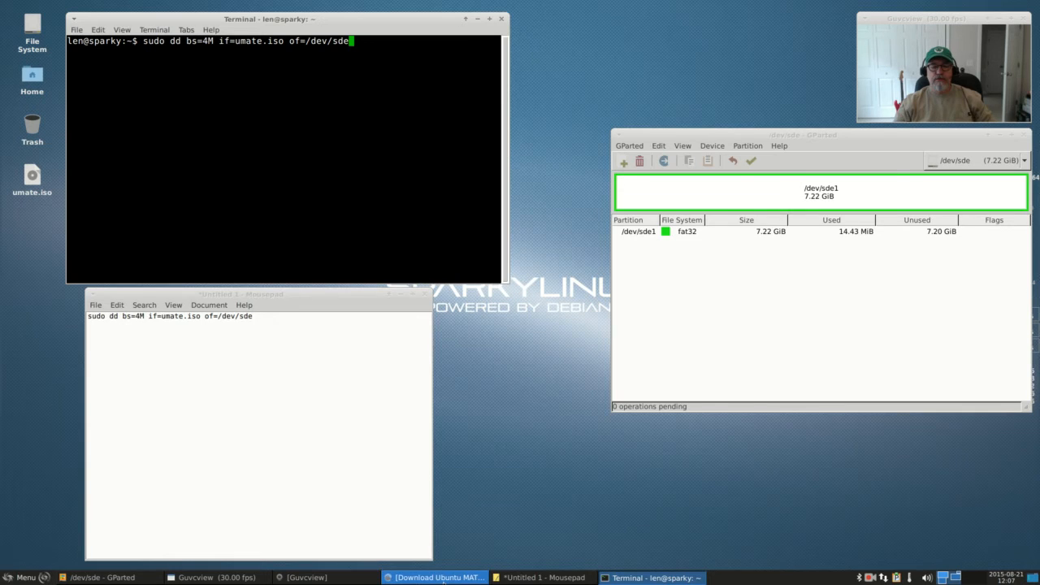
# Show the Iceweasel Ubuntu MATE download page with its dd/ddrescue USB instructions
pyautogui.click(420, 579)
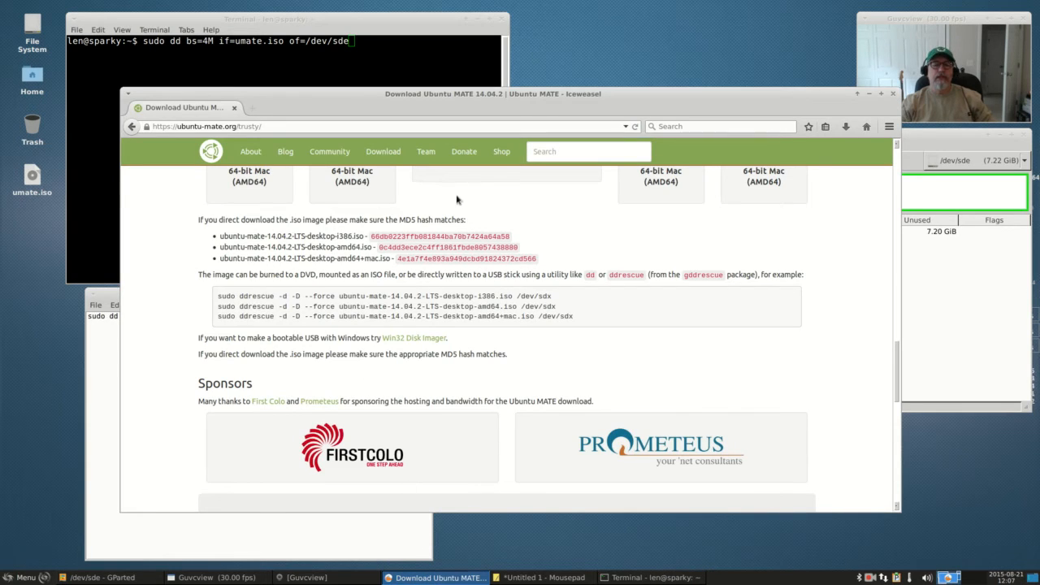
pyautogui.moveTo(438, 235)
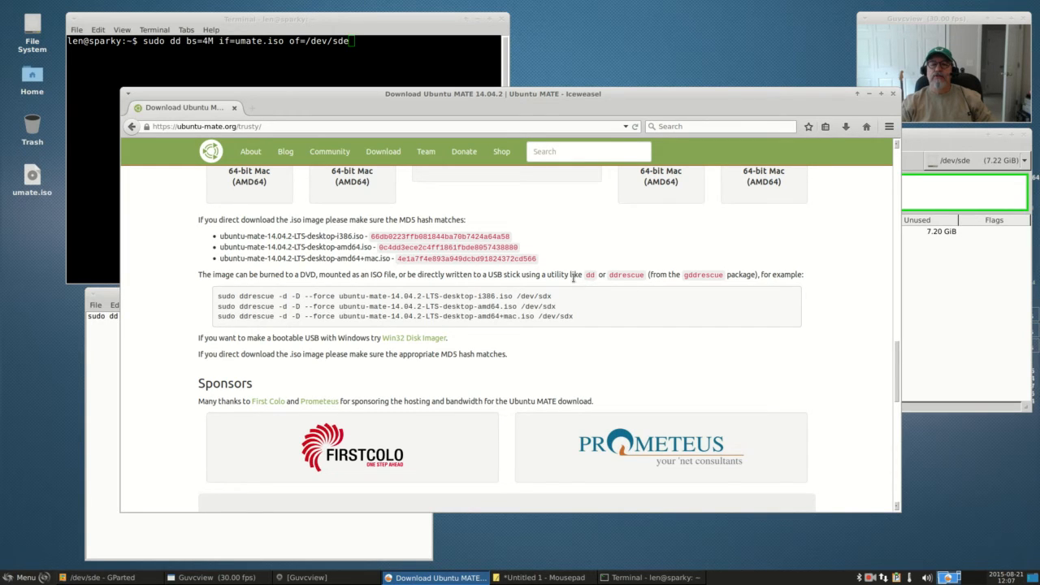
pyautogui.moveTo(591, 284)
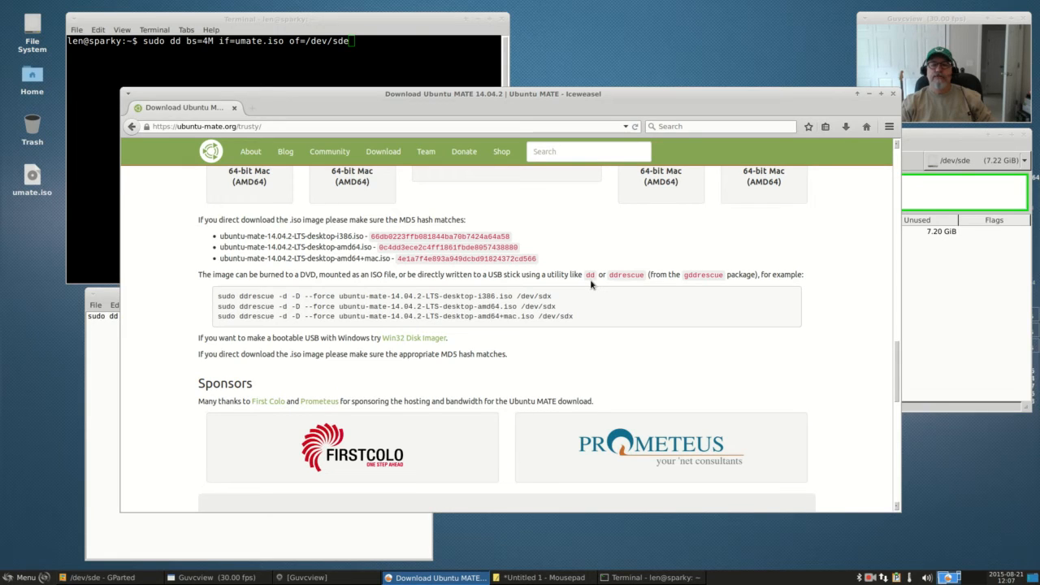
pyautogui.moveTo(545, 260)
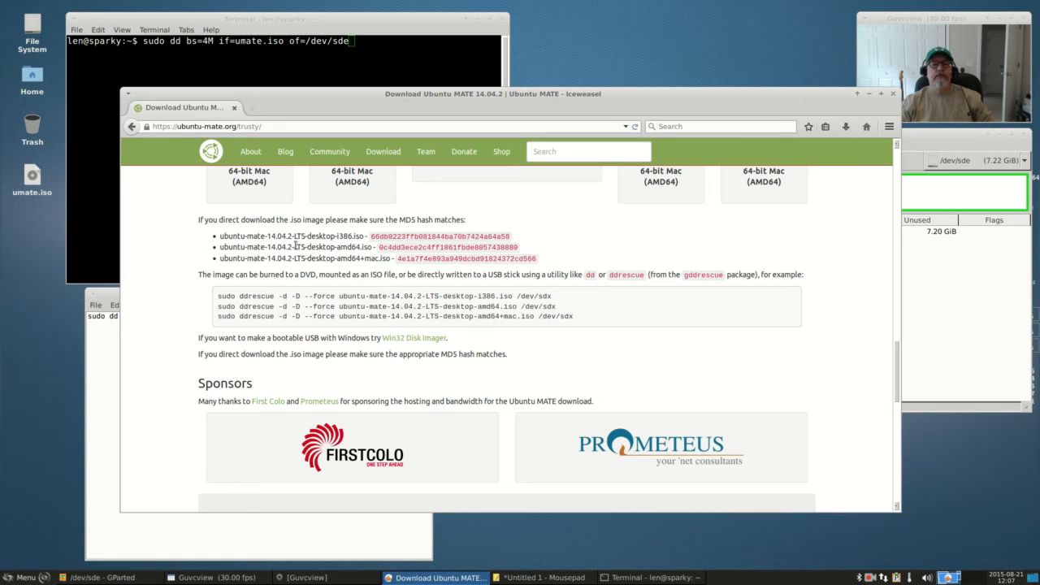
pyautogui.moveTo(630, 285)
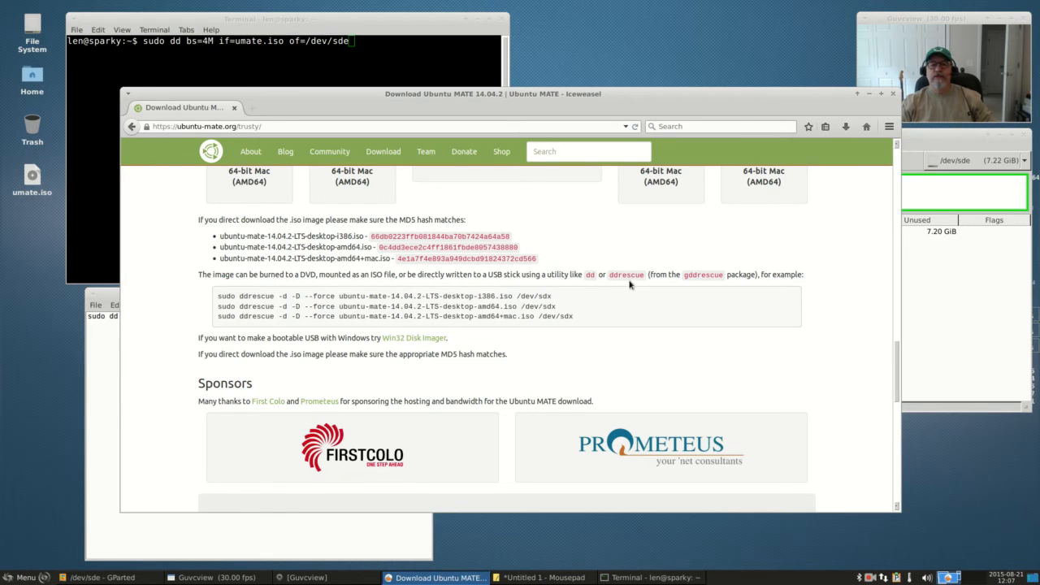
pyautogui.moveTo(565, 286)
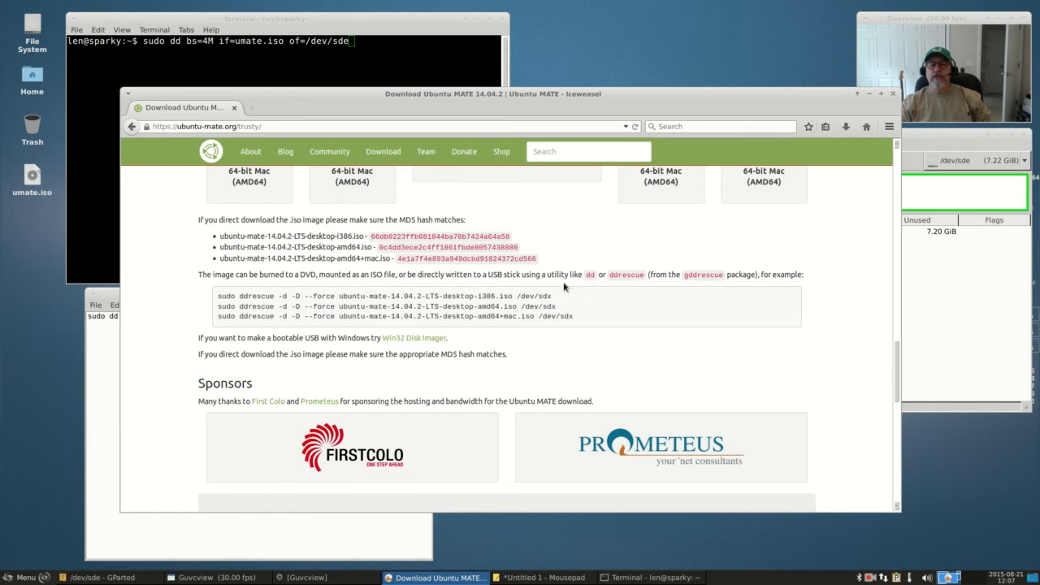
pyautogui.moveTo(592, 282)
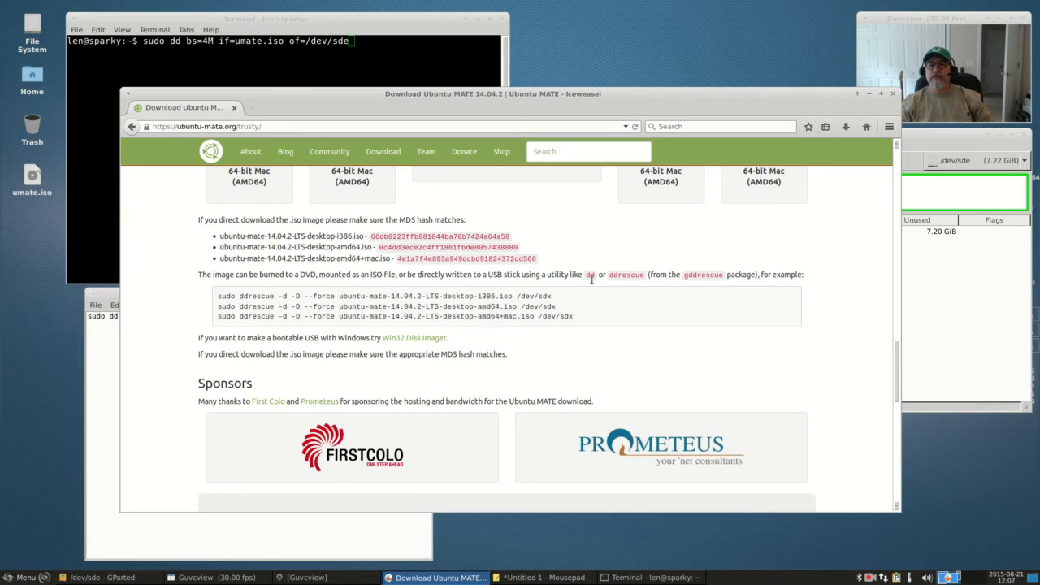
pyautogui.moveTo(587, 316)
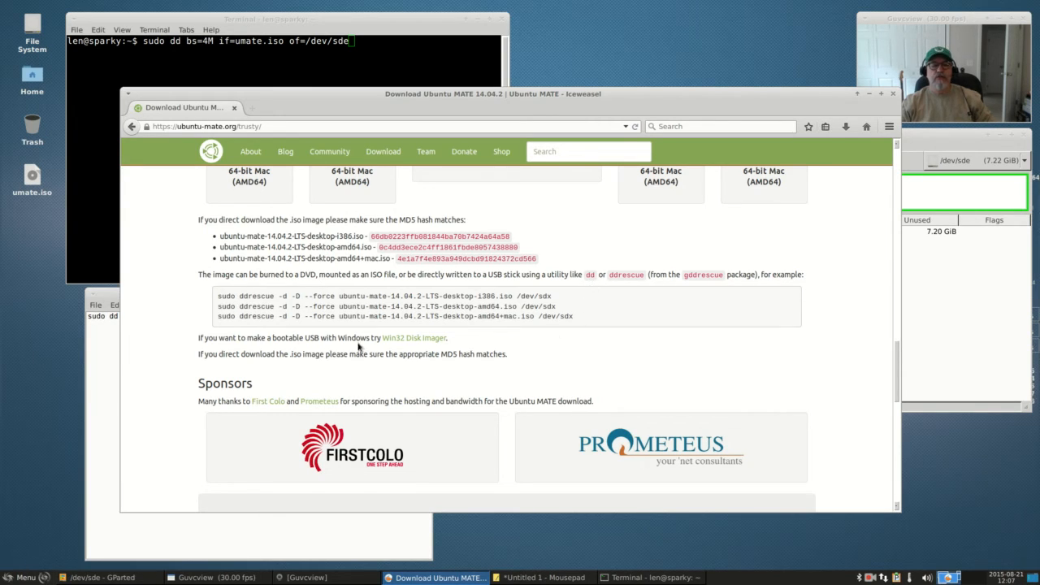
pyautogui.moveTo(417, 349)
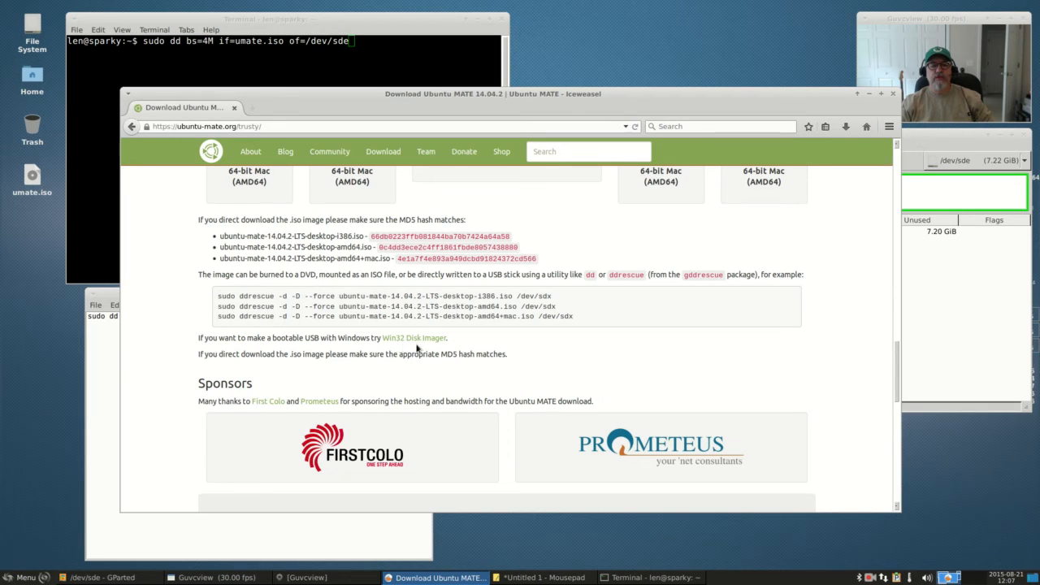
pyautogui.moveTo(451, 339)
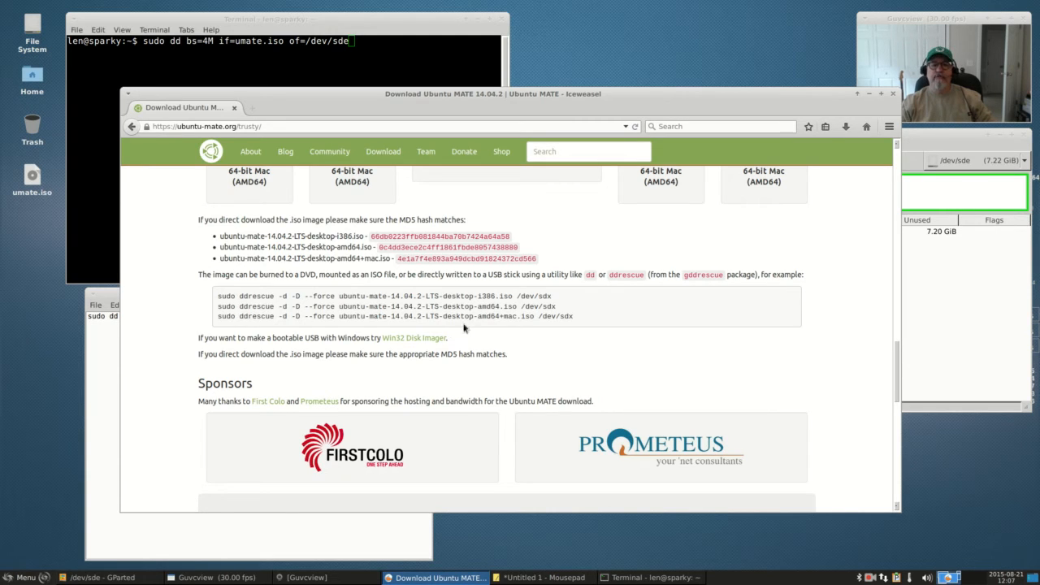
pyautogui.moveTo(554, 291)
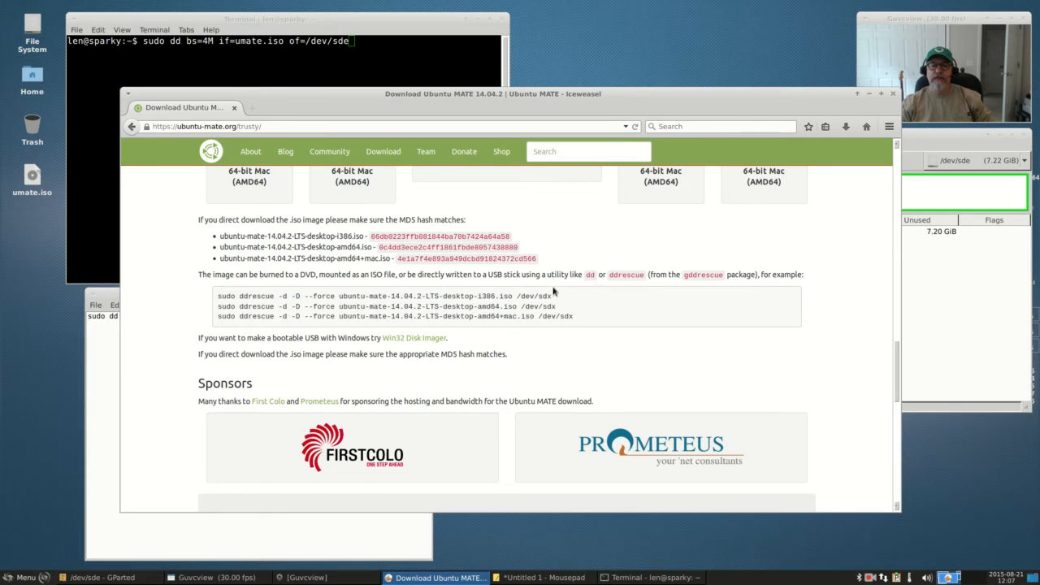
pyautogui.moveTo(595, 278)
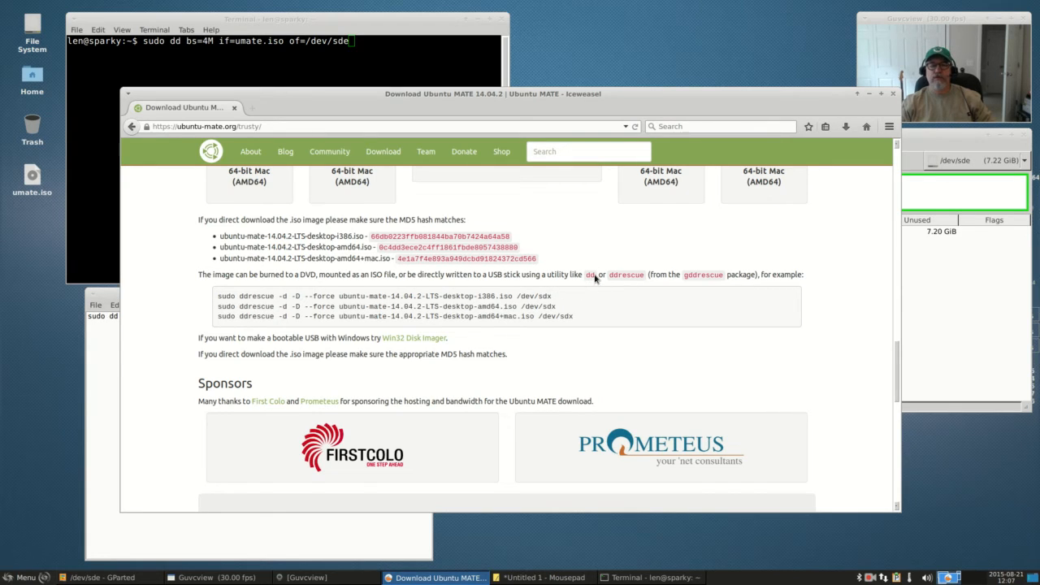
pyautogui.moveTo(718, 216)
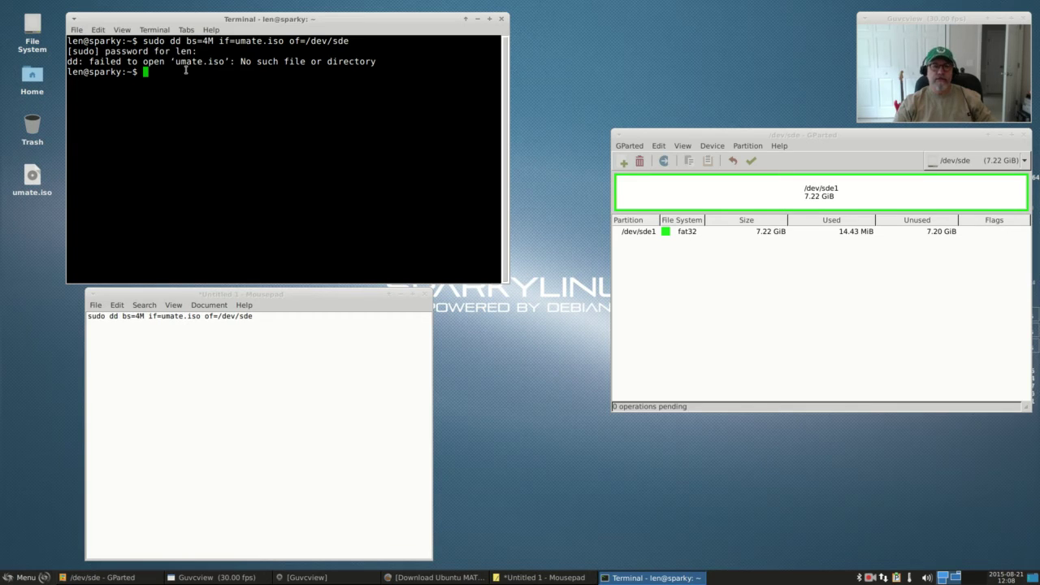
pyautogui.moveTo(213, 65)
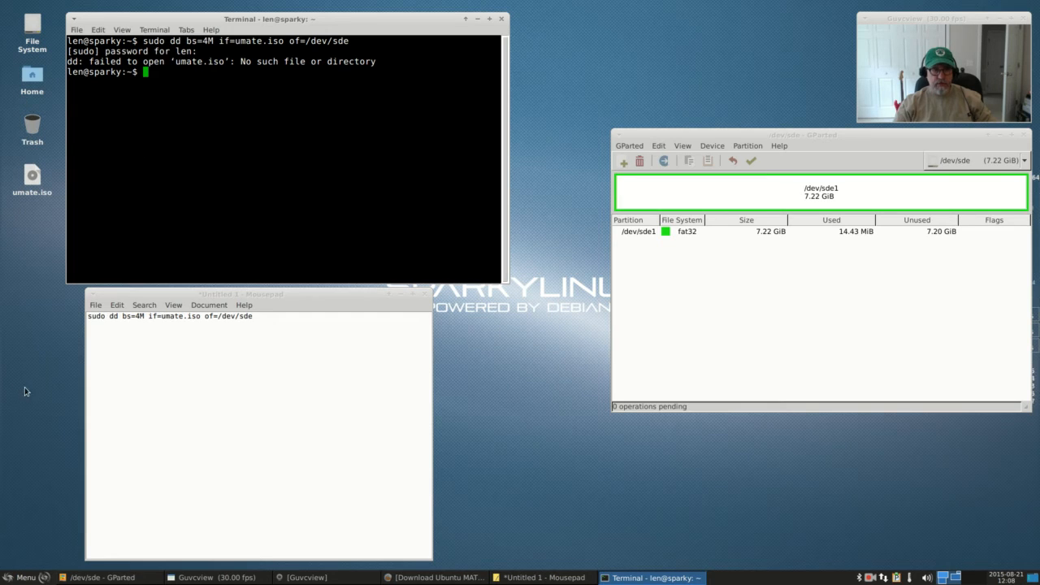
# Change into the Desktop folder and enter 'sudo dd bs=4M if=umate.iso of=/dev/sde'
pyautogui.write('cd')
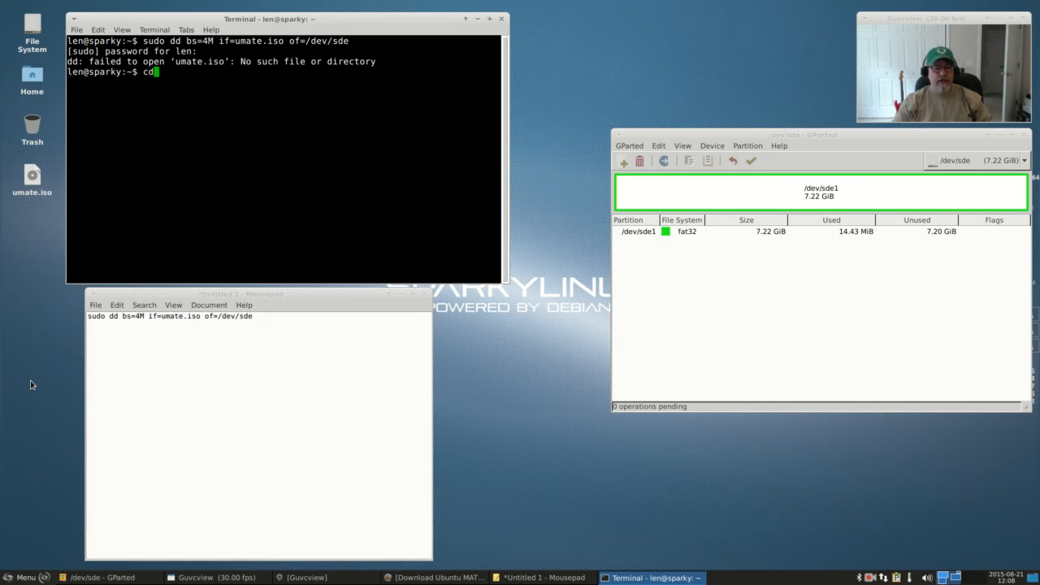
pyautogui.write('Desk')
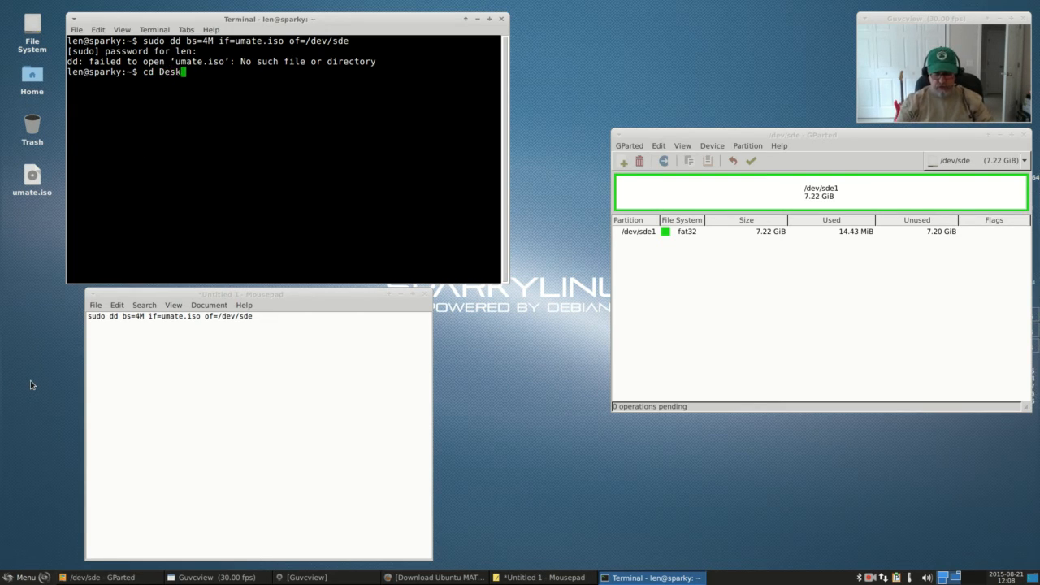
pyautogui.press('Return')
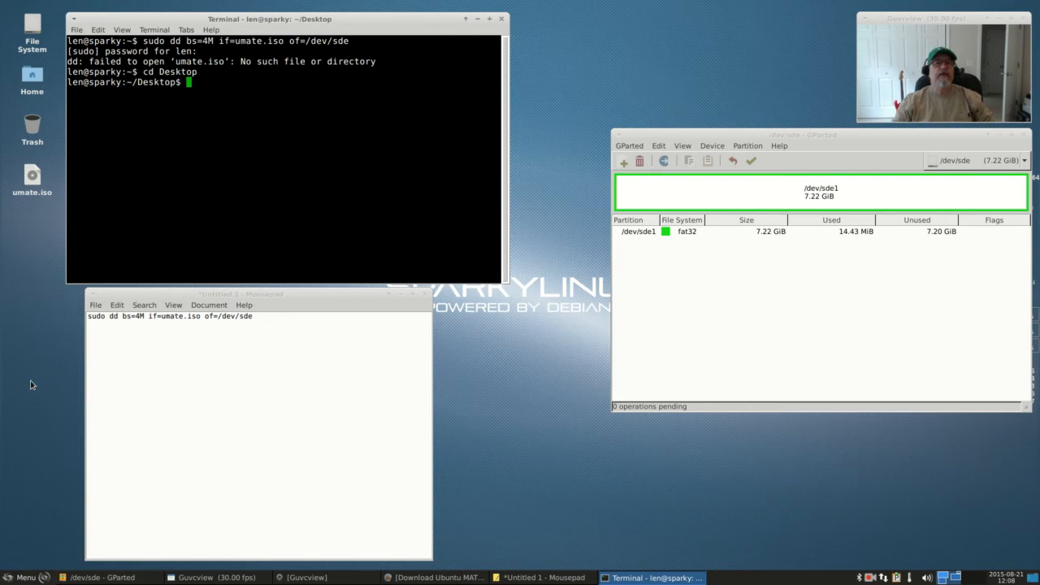
pyautogui.write('sudo dd bs=4M if=umate.iso of=/dev/sde')
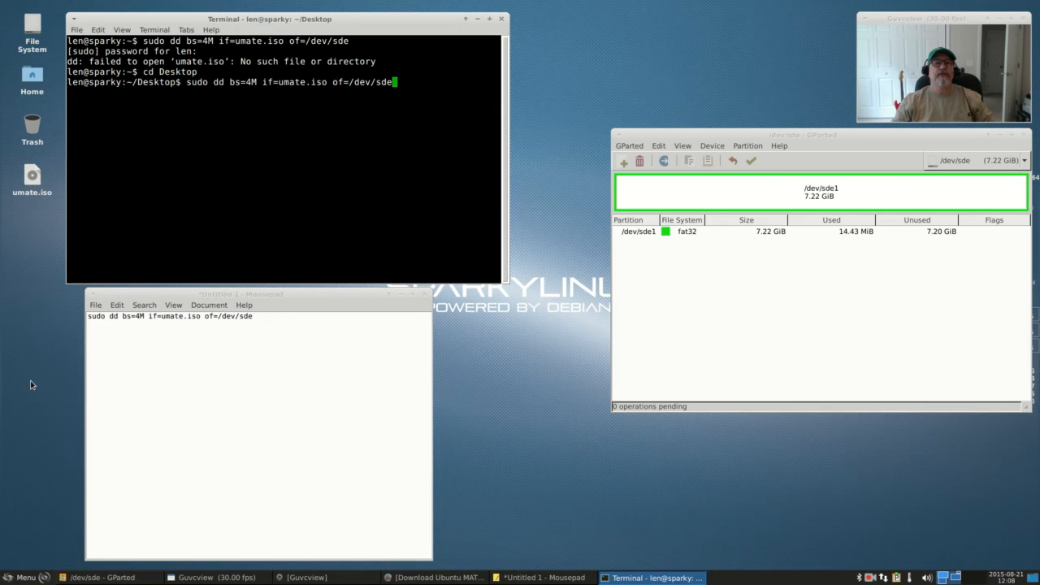
pyautogui.moveTo(213, 94)
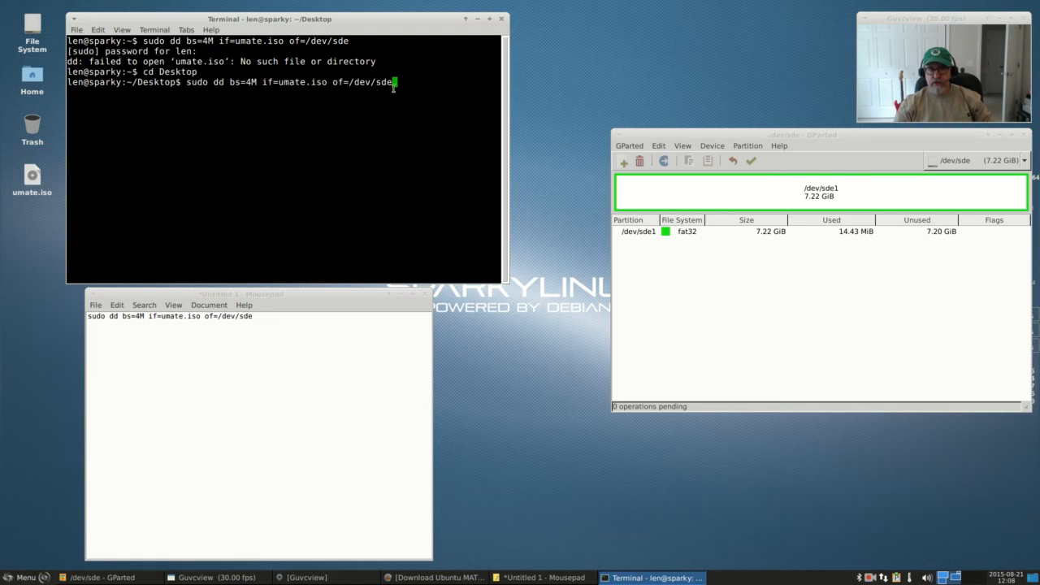
# Run the dd command to write umate.iso to /dev/sde
pyautogui.press('Return')
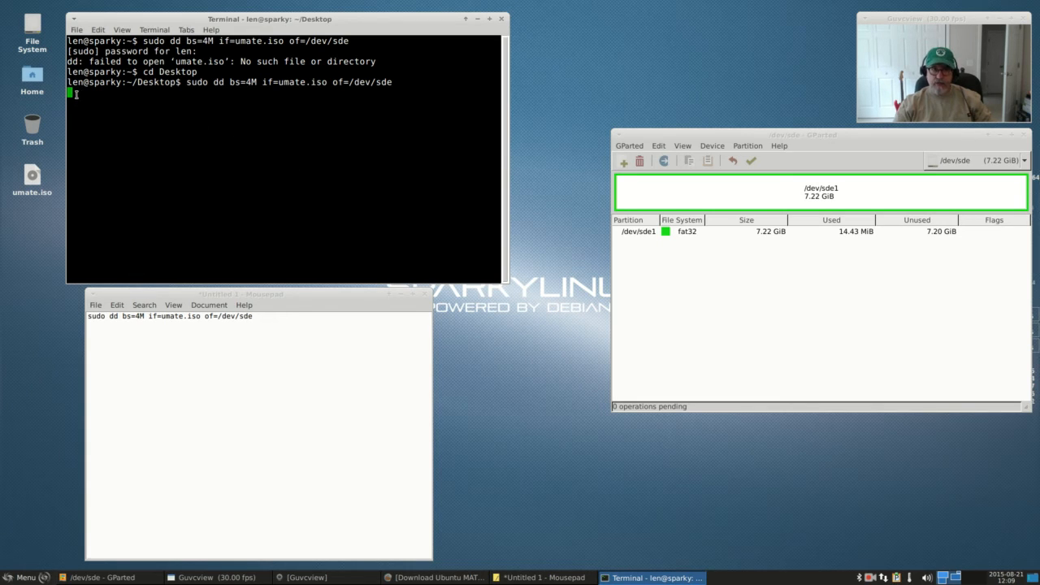
pyautogui.moveTo(168, 116)
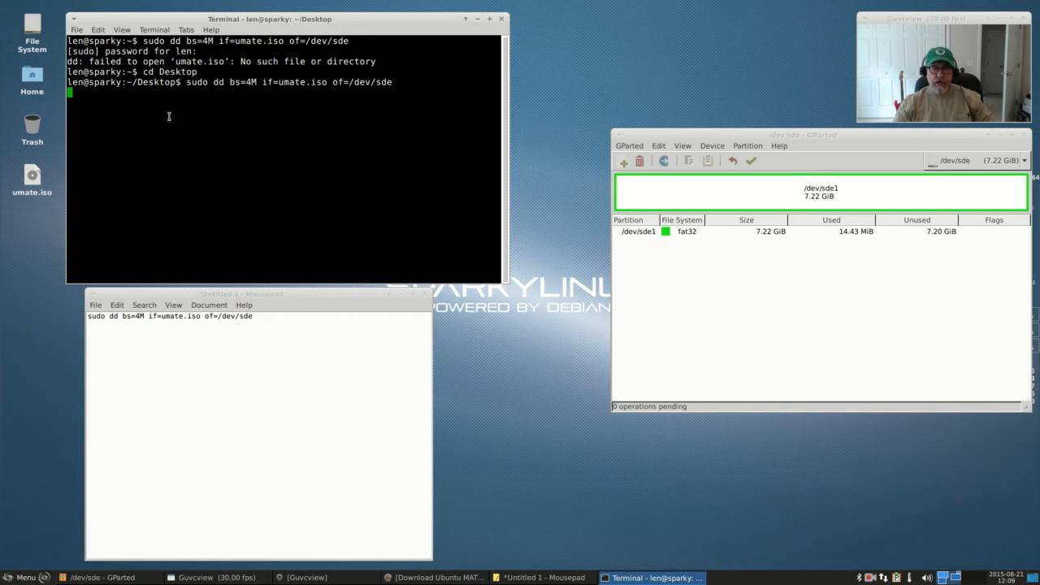
pyautogui.moveTo(415, 130)
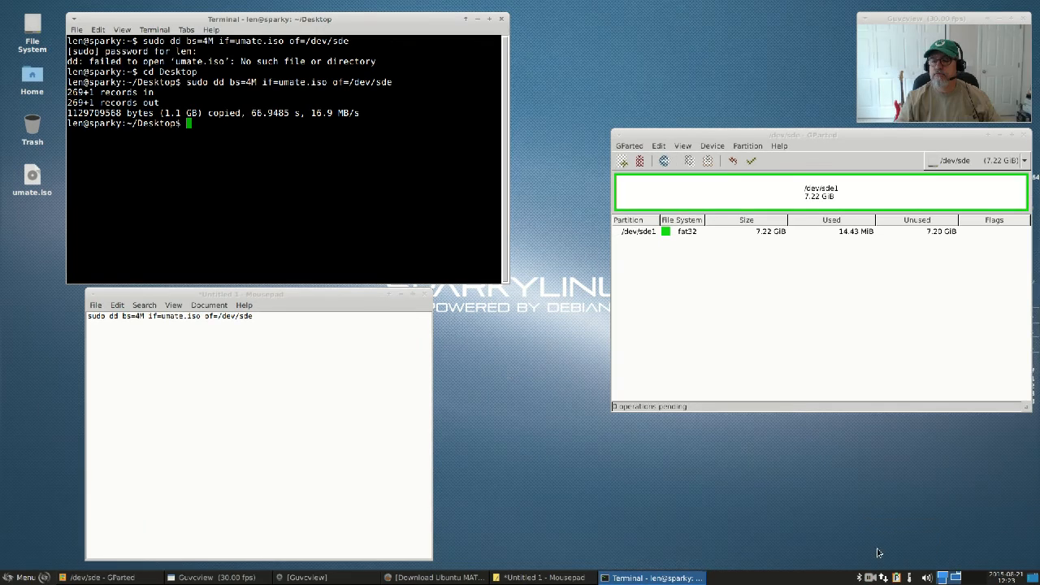
pyautogui.moveTo(216, 174)
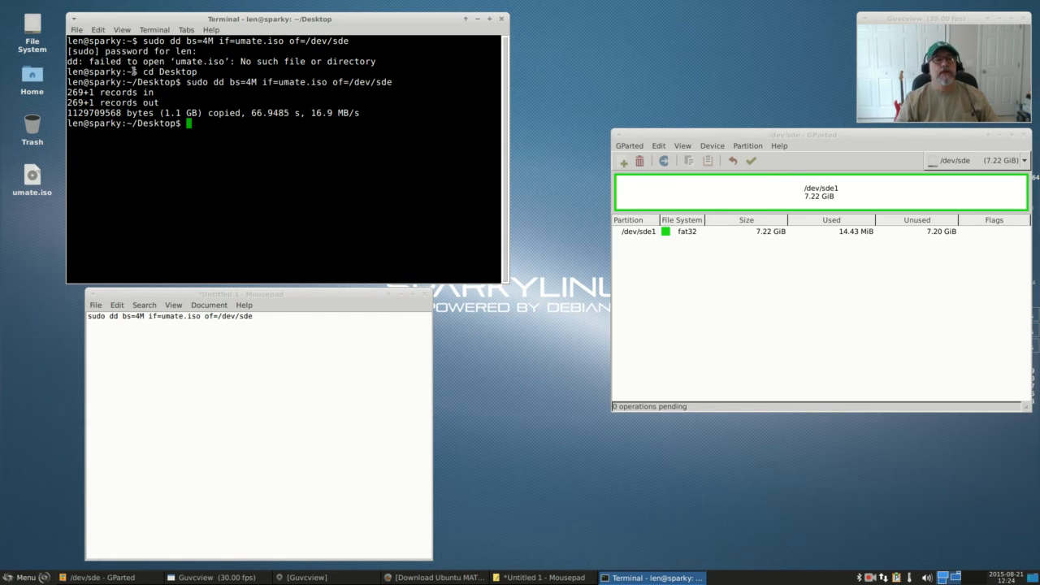
pyautogui.moveTo(238, 106)
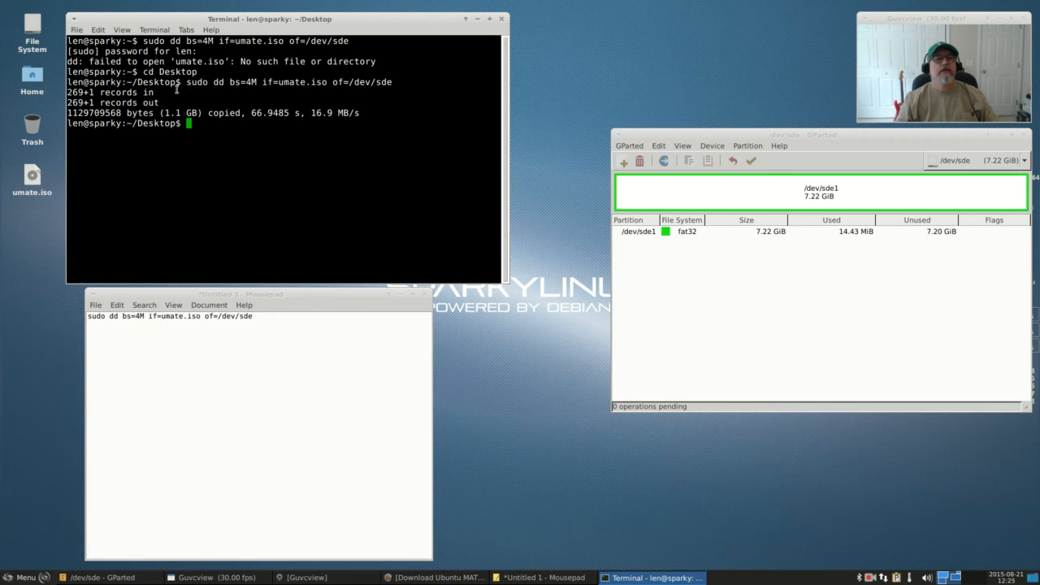
pyautogui.moveTo(400, 81)
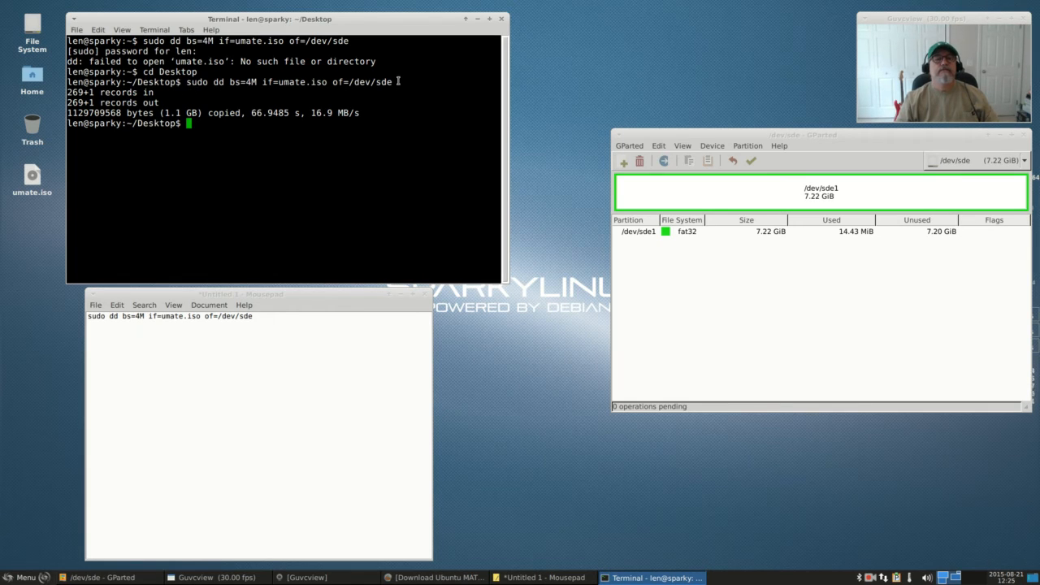